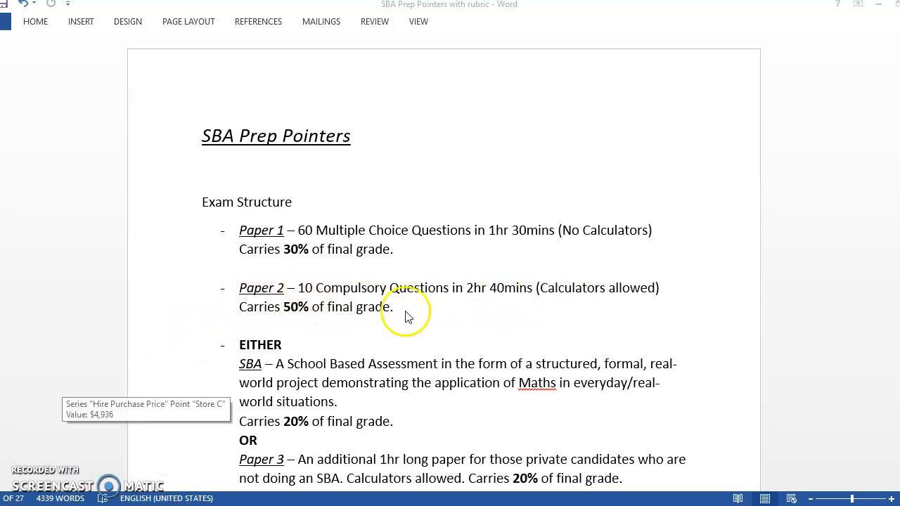
mouse_move(369, 388)
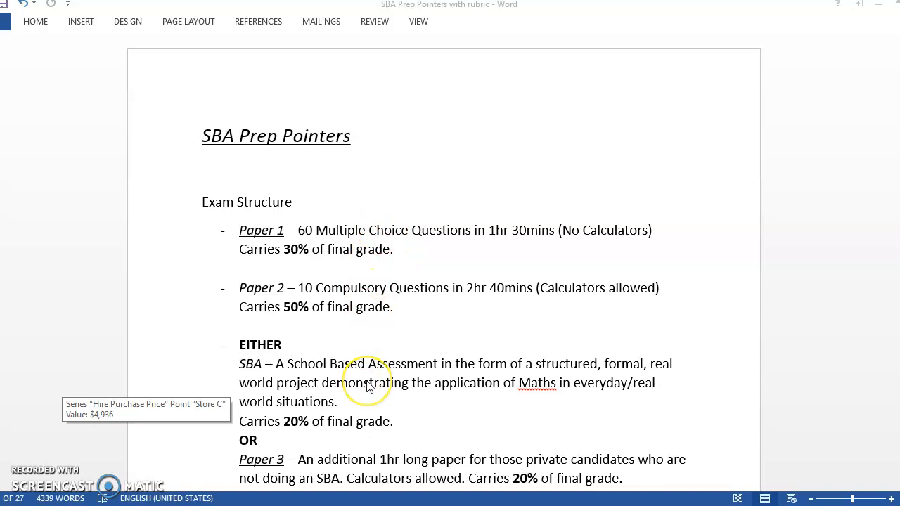
mouse_move(765, 429)
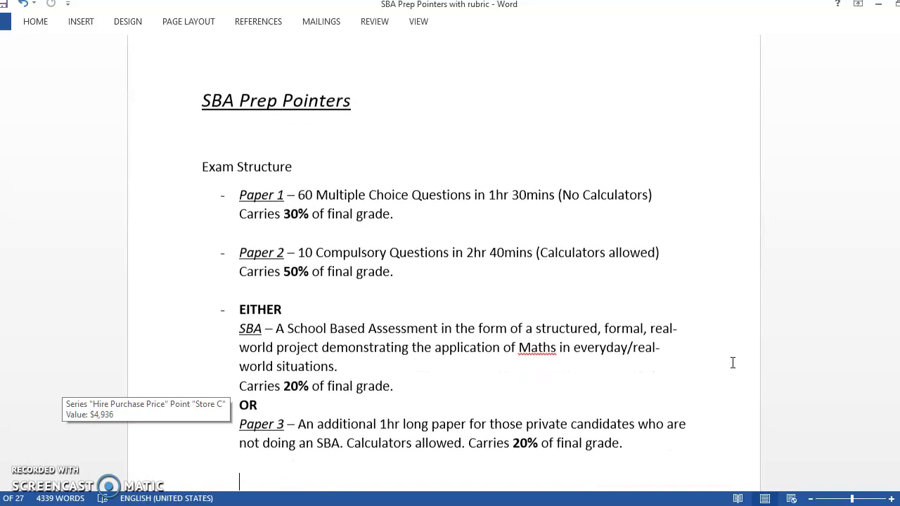
- Scroll down through the rubric pages toward the Project Title section
scroll("down", 3)
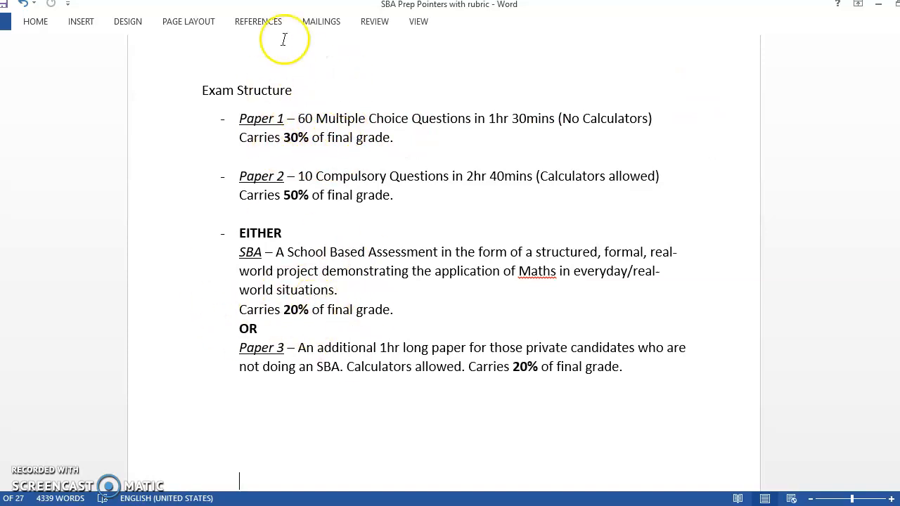
mouse_move(349, 156)
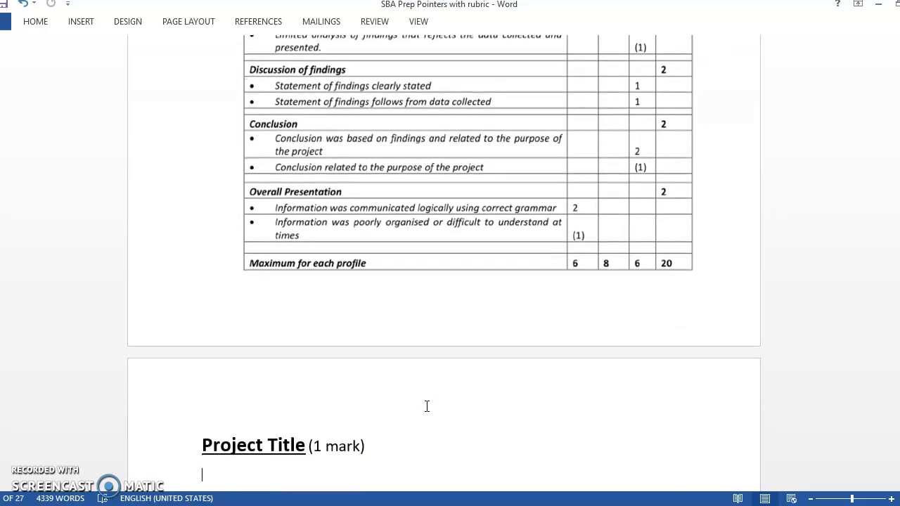
scroll("down", 3)
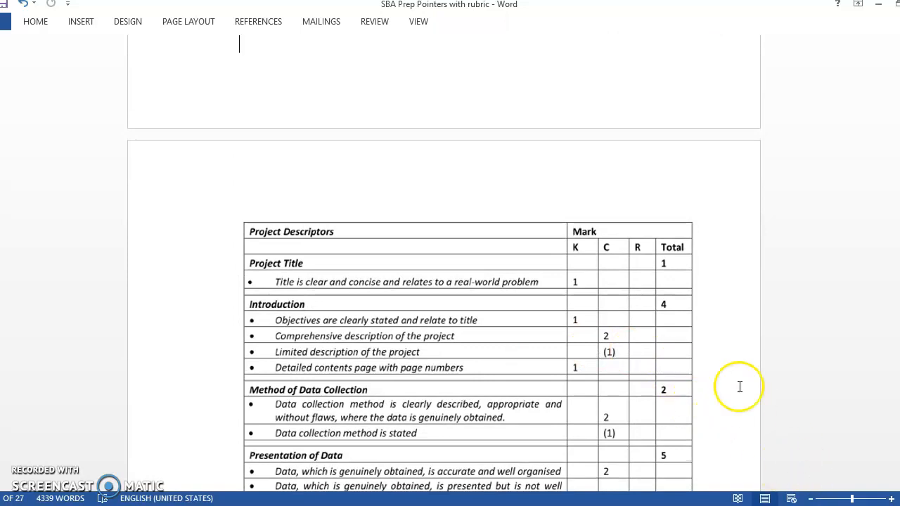
scroll("down", 3)
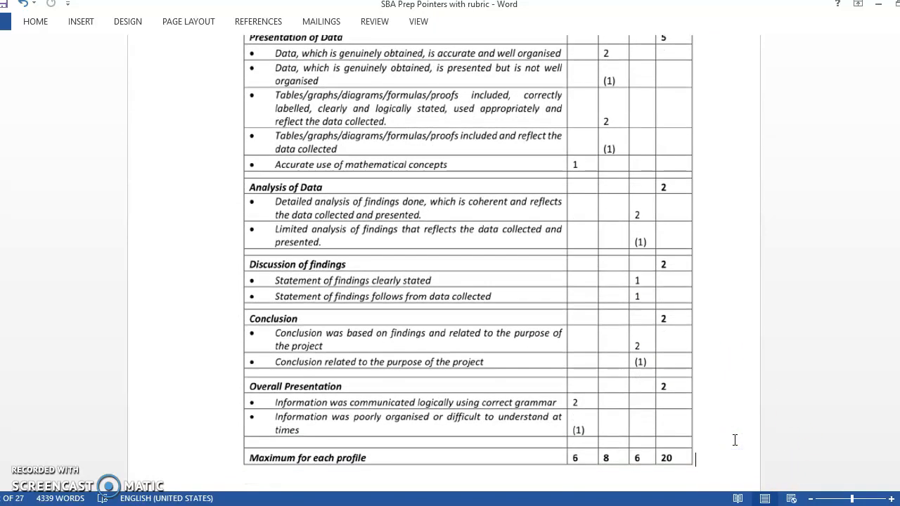
scroll("up", 3)
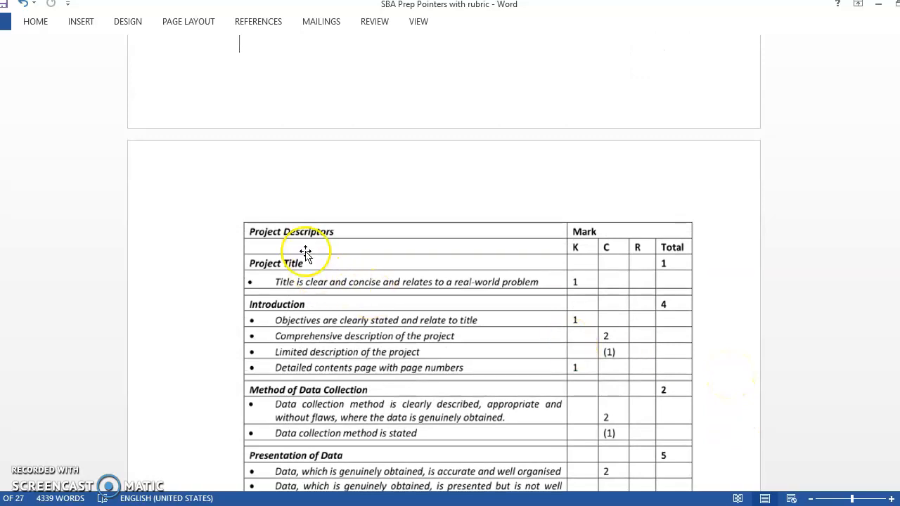
mouse_move(366, 276)
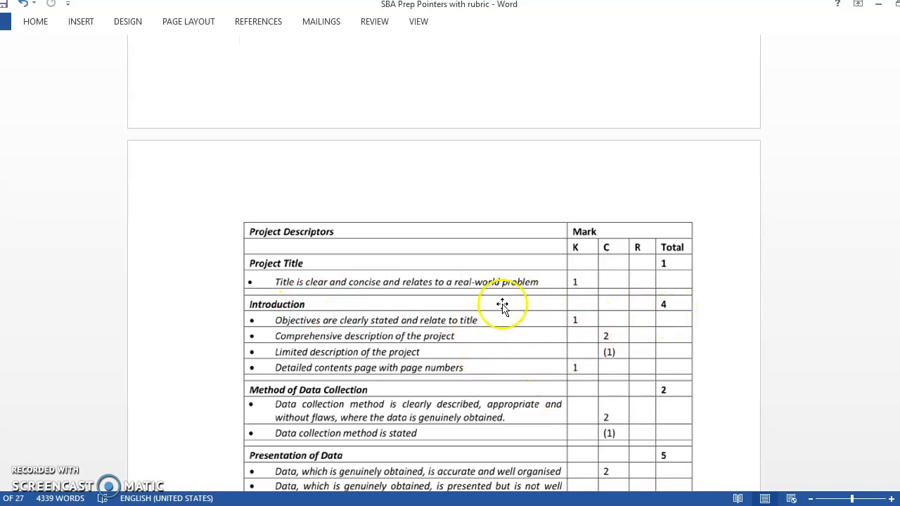
mouse_move(487, 360)
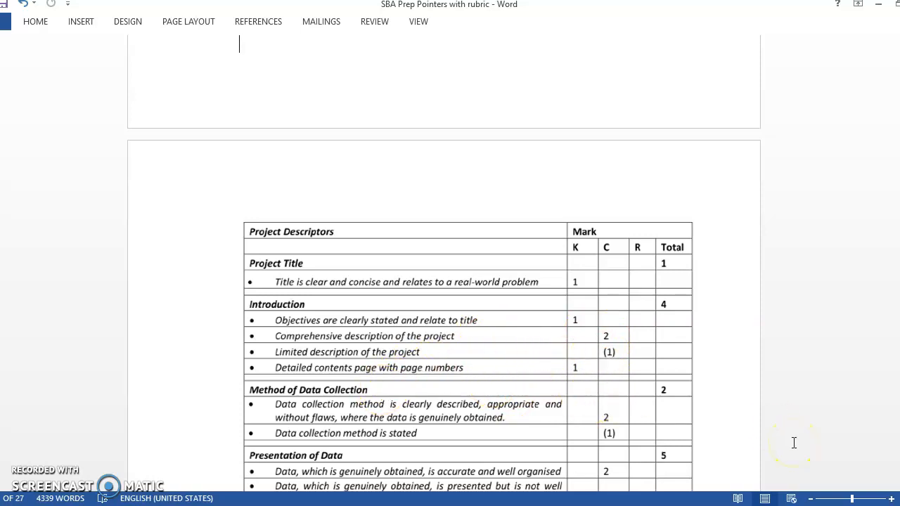
mouse_move(670, 467)
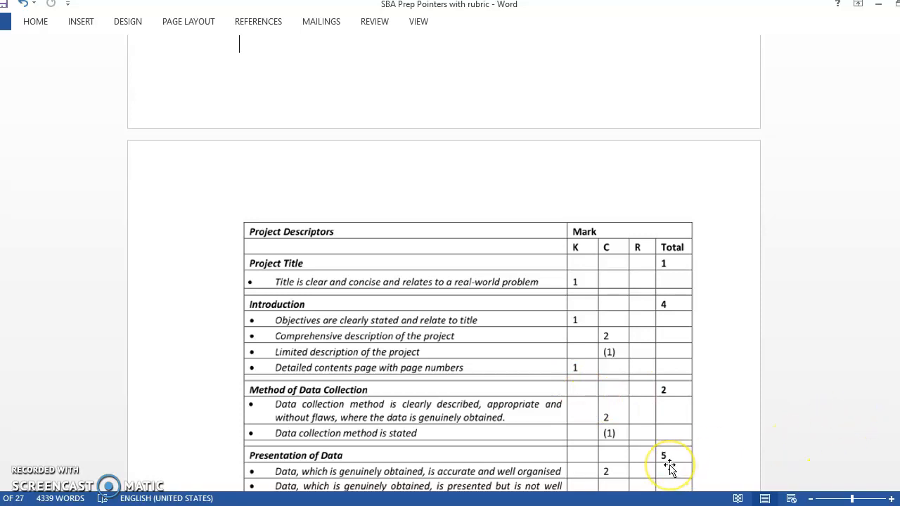
scroll("down", 3)
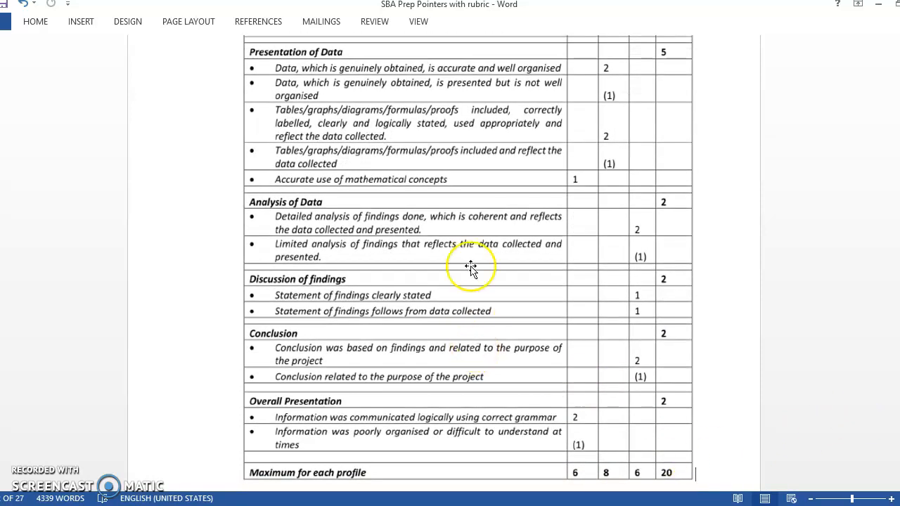
mouse_move(433, 222)
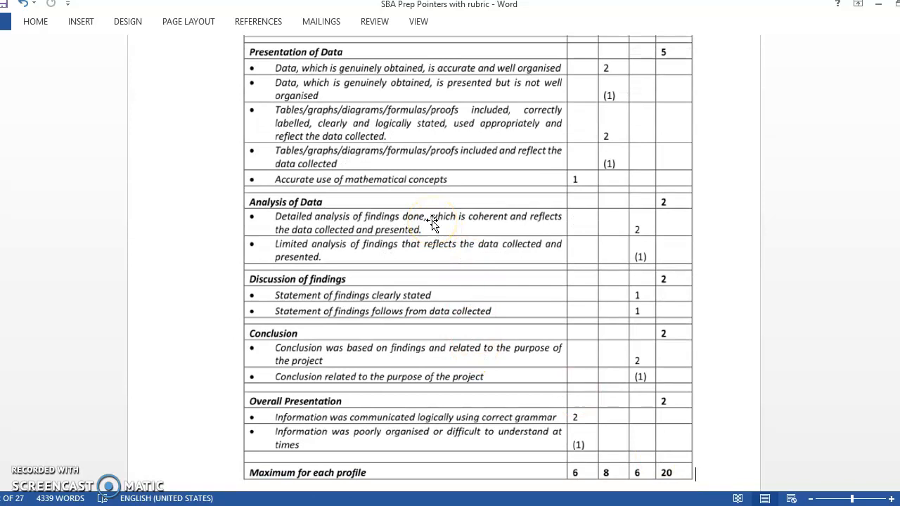
mouse_move(319, 330)
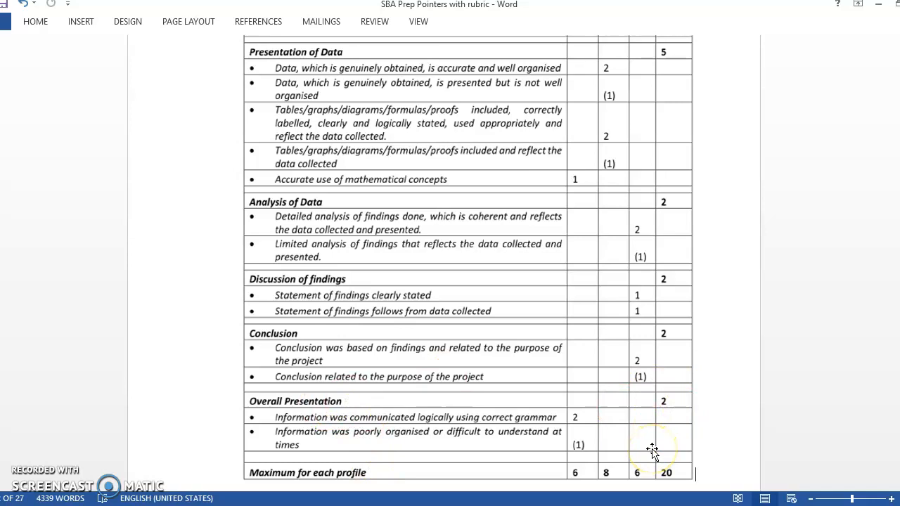
mouse_move(502, 447)
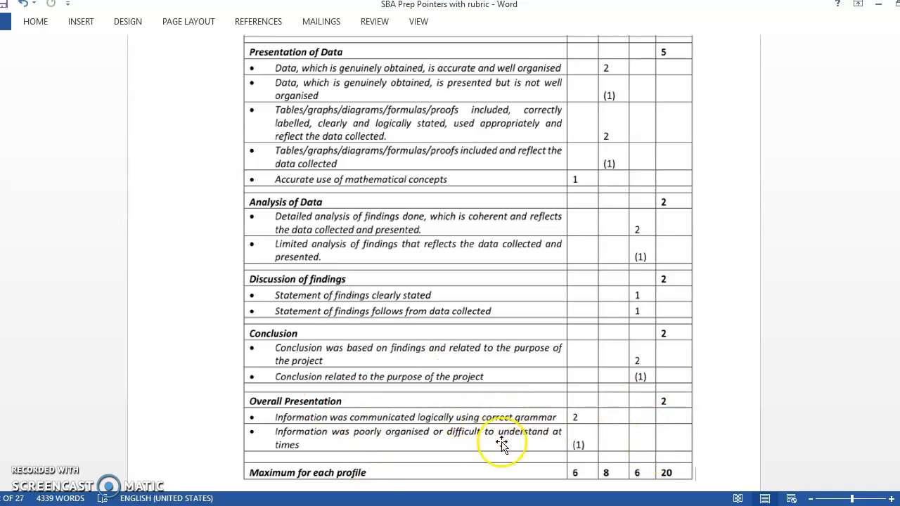
mouse_move(571, 185)
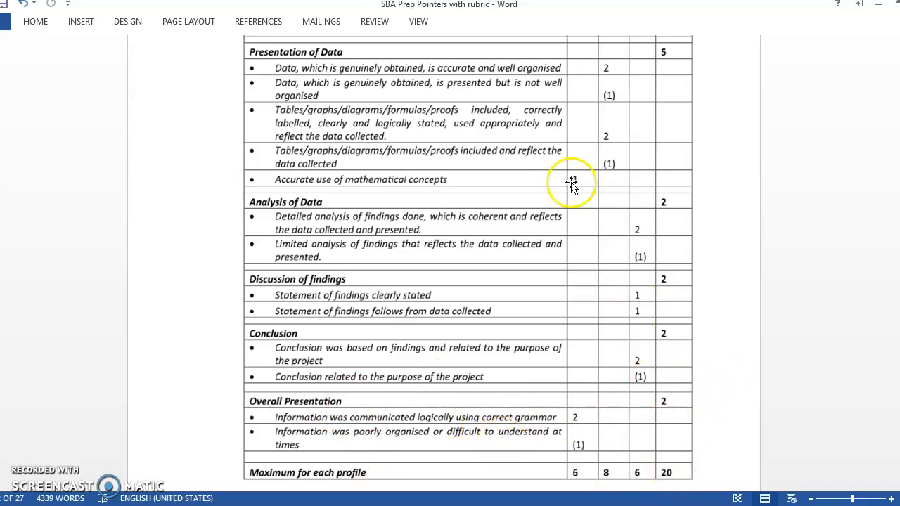
type("1")
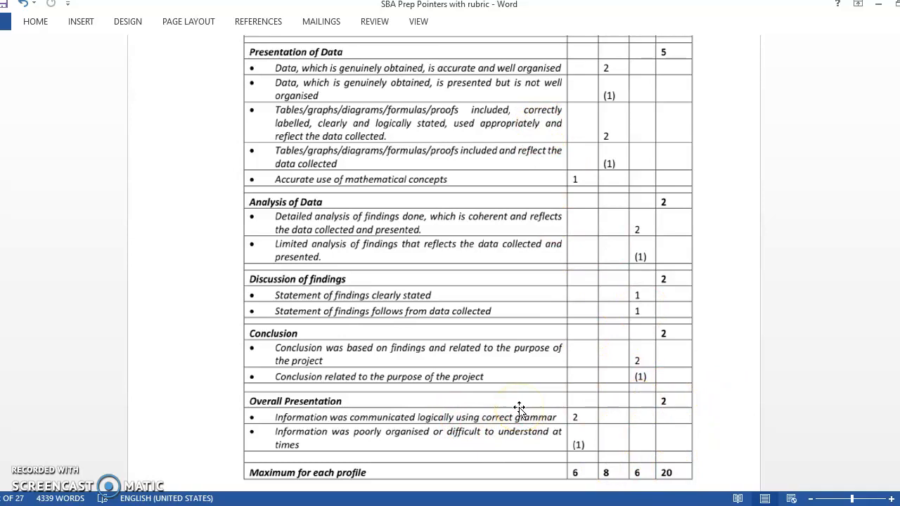
- Bring the Project Title guidance and its refrigerator and vehicle sample titles into view
scroll("down", 3)
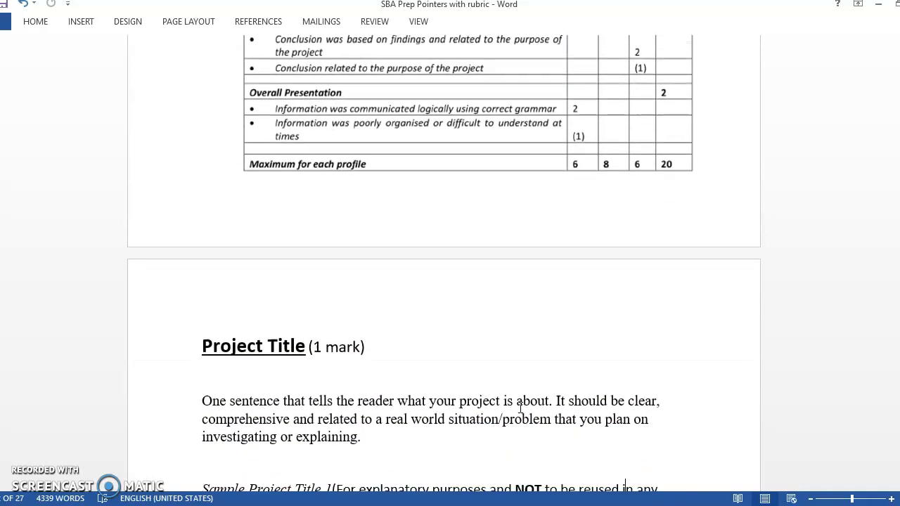
scroll("down", 3)
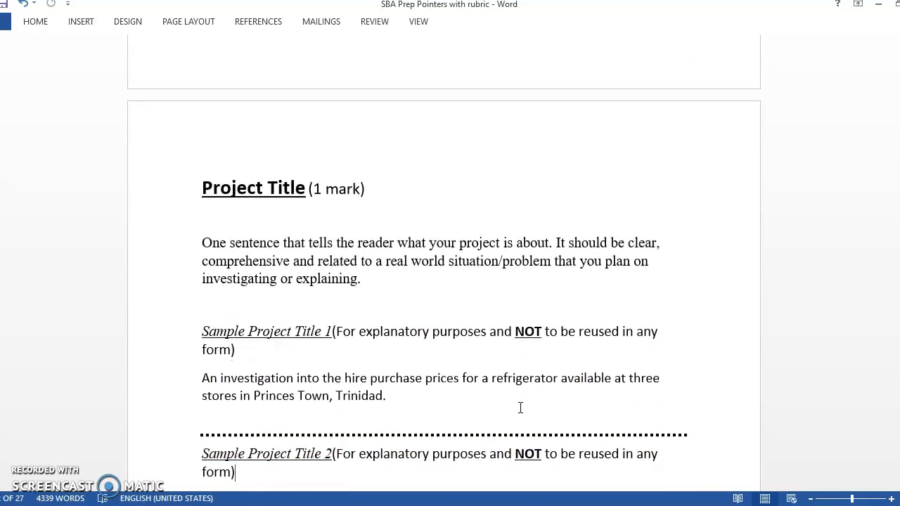
scroll("down", 3)
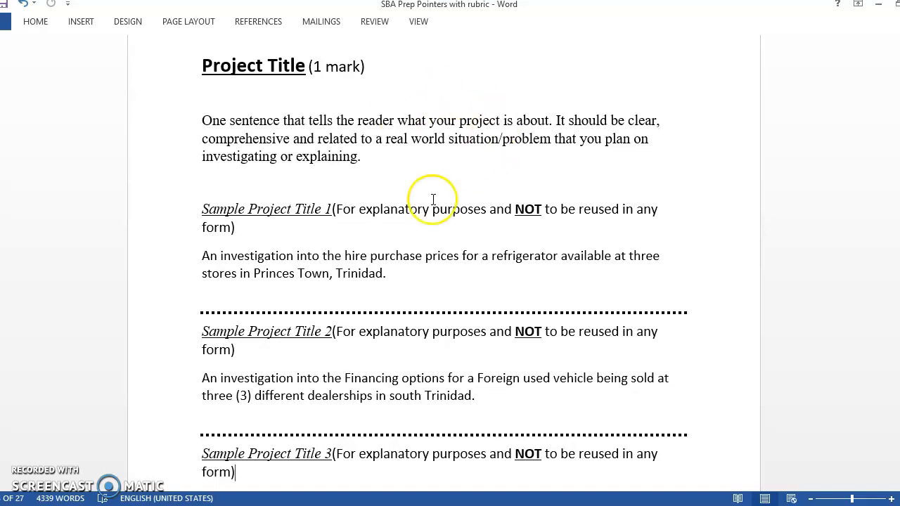
mouse_move(357, 296)
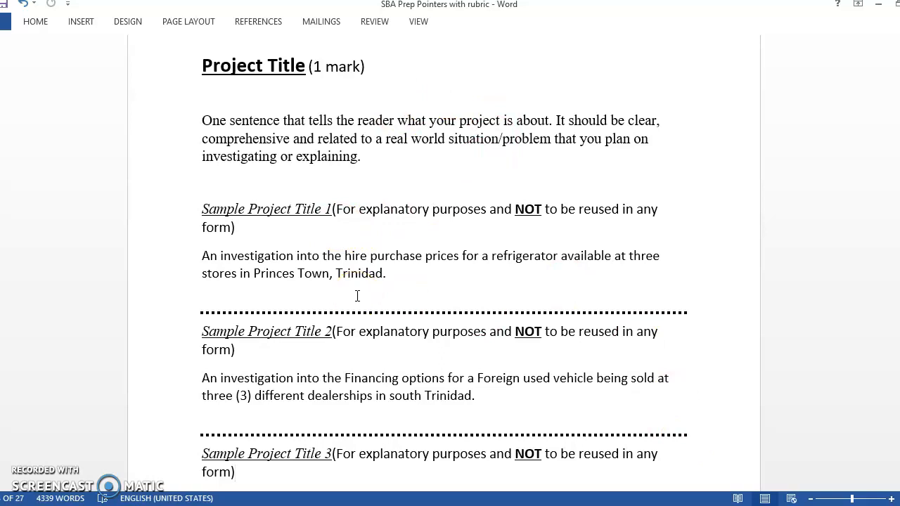
mouse_move(386, 315)
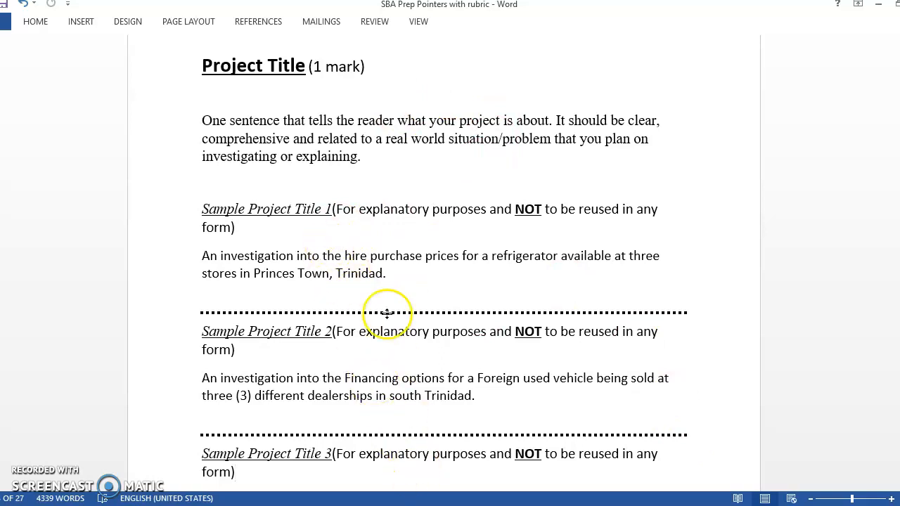
mouse_move(427, 411)
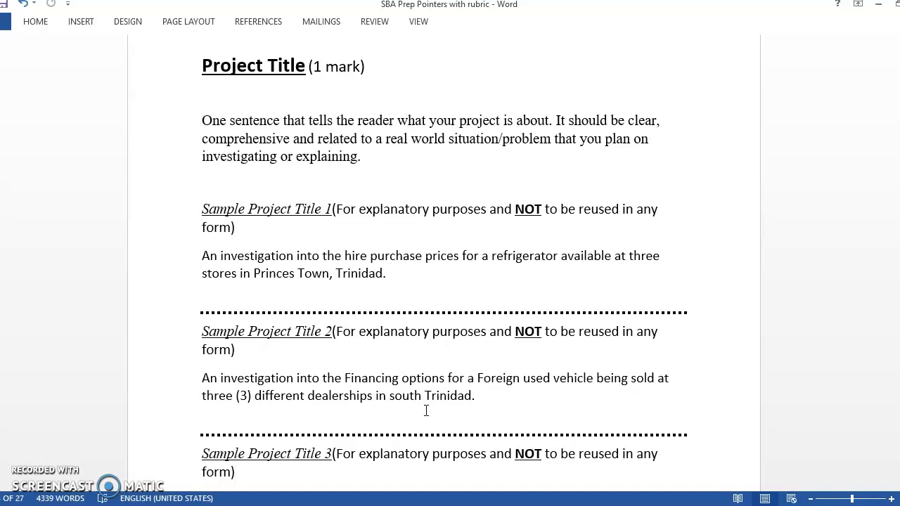
left_click(237, 473)
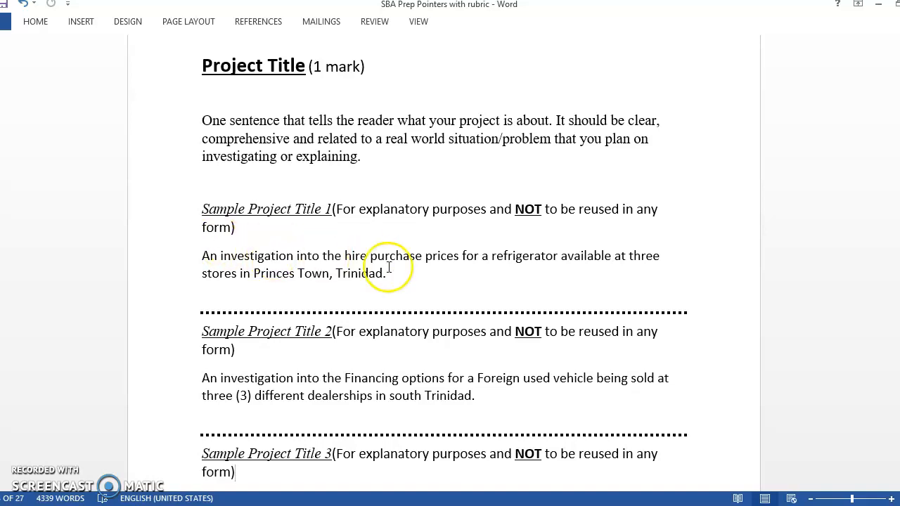
mouse_move(615, 264)
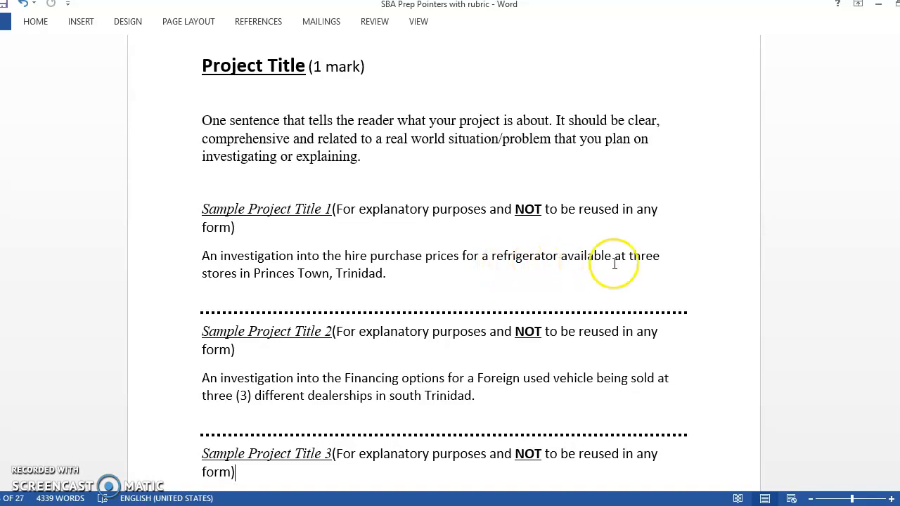
mouse_move(414, 287)
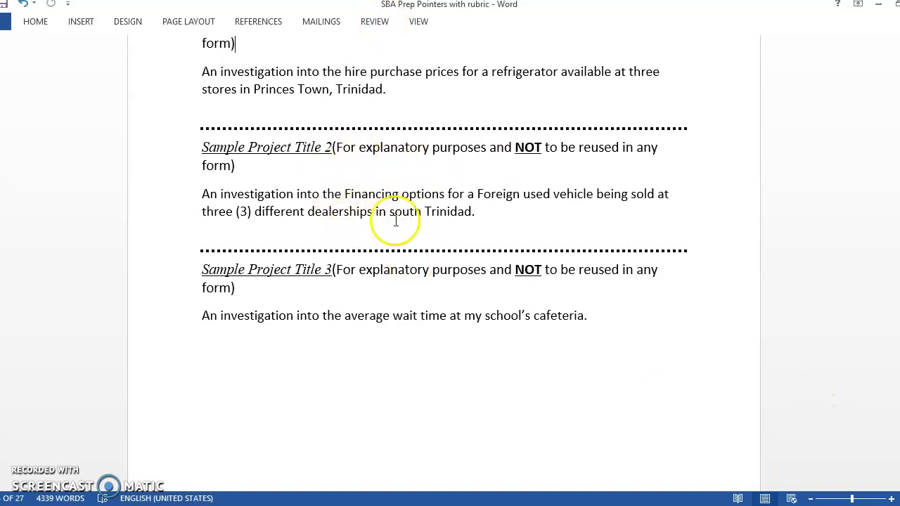
mouse_move(365, 290)
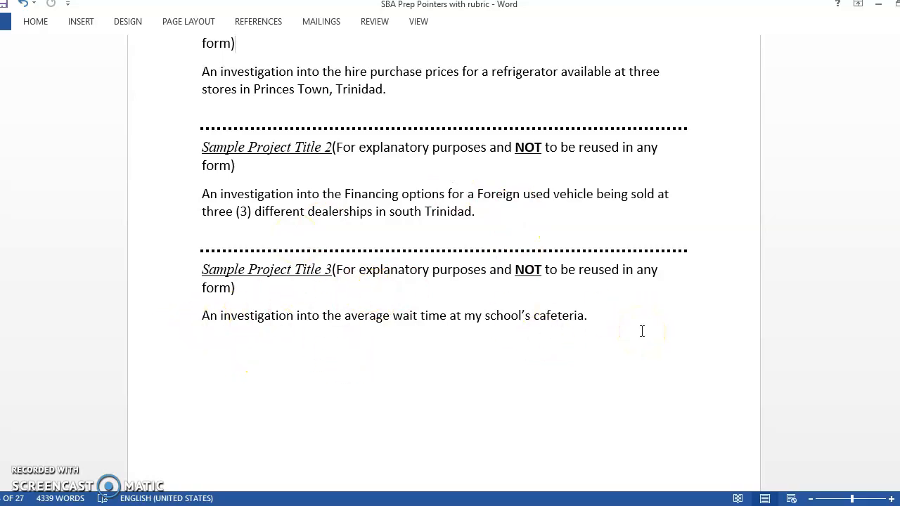
mouse_move(460, 132)
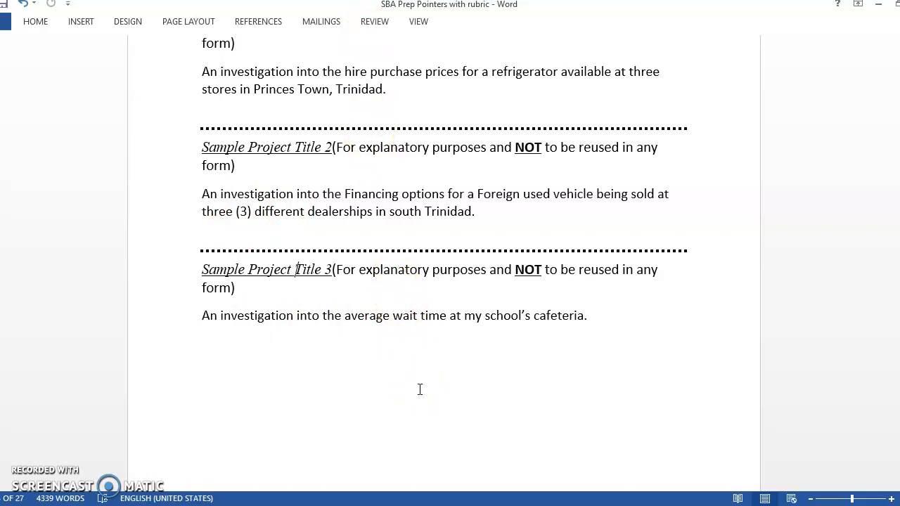
scroll("down", 3)
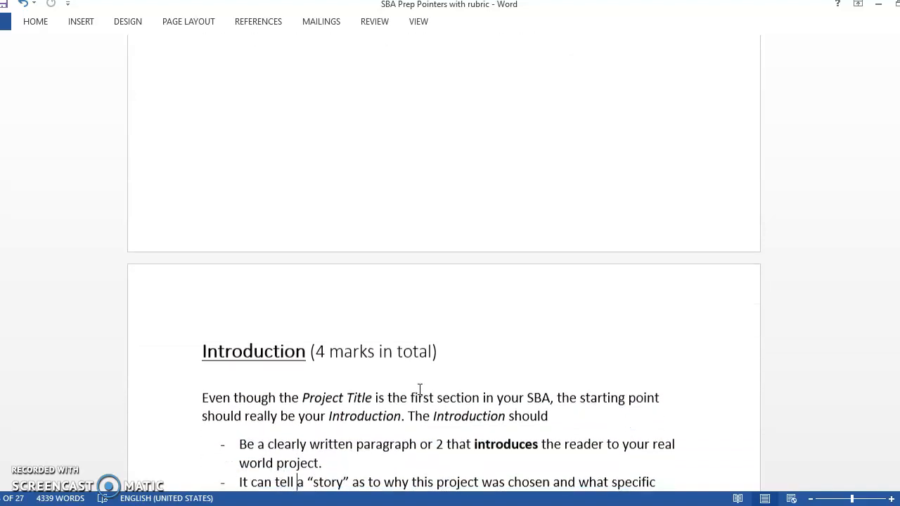
scroll("down", 3)
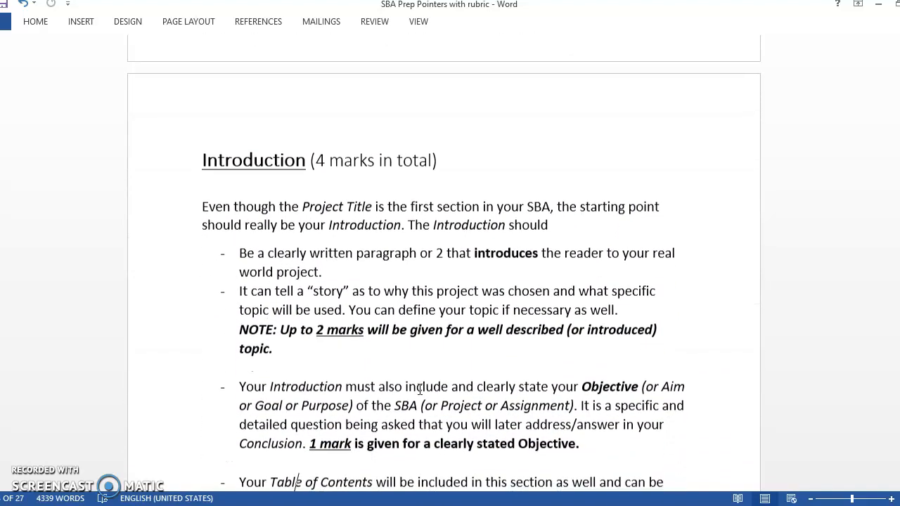
scroll("down", 3)
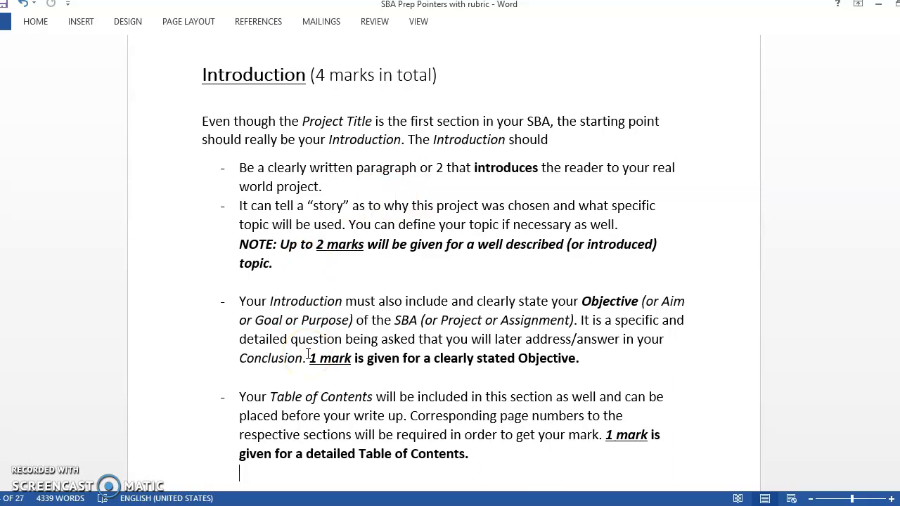
mouse_move(357, 198)
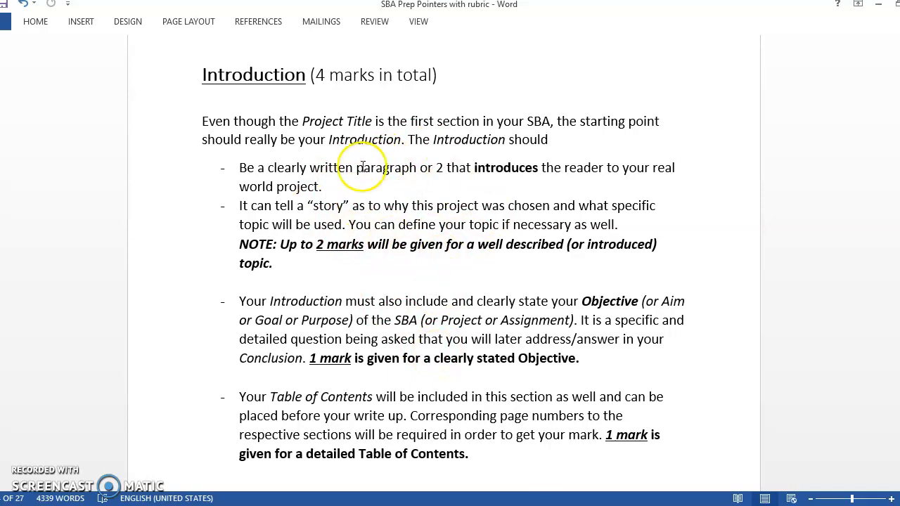
mouse_move(363, 225)
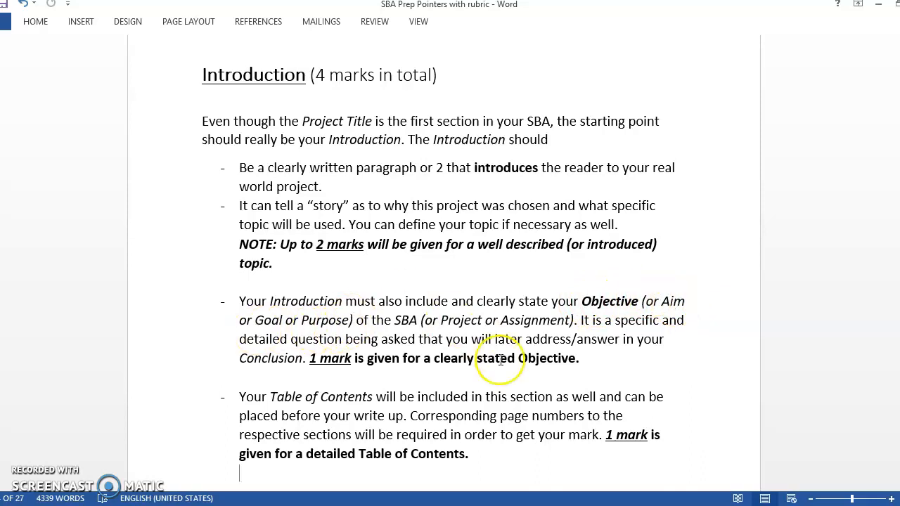
mouse_move(425, 317)
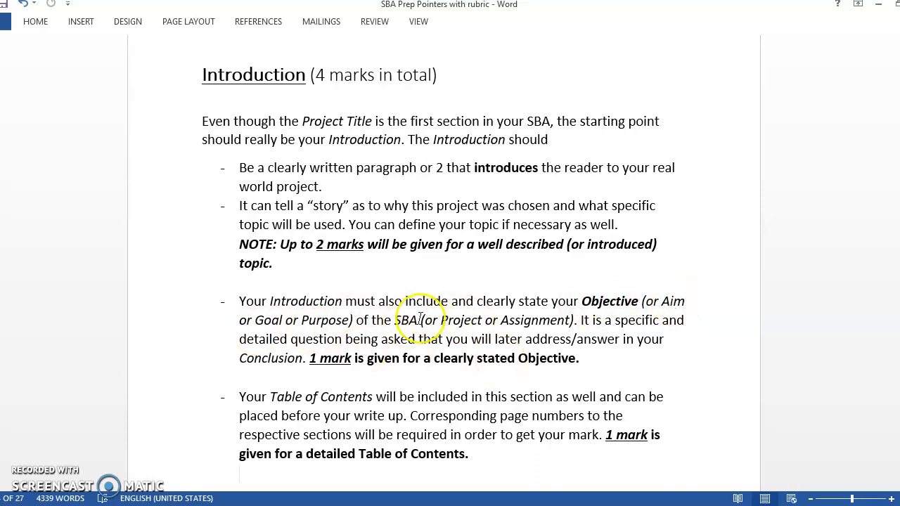
mouse_move(524, 321)
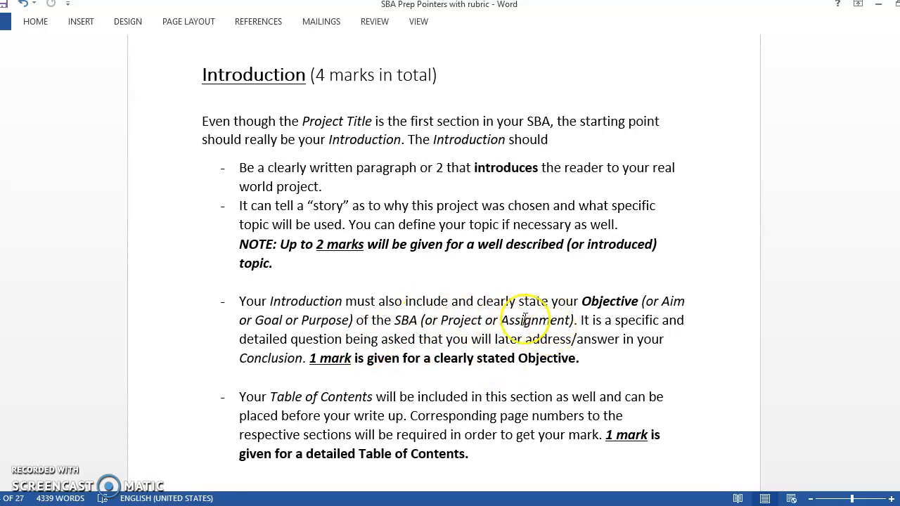
mouse_move(472, 335)
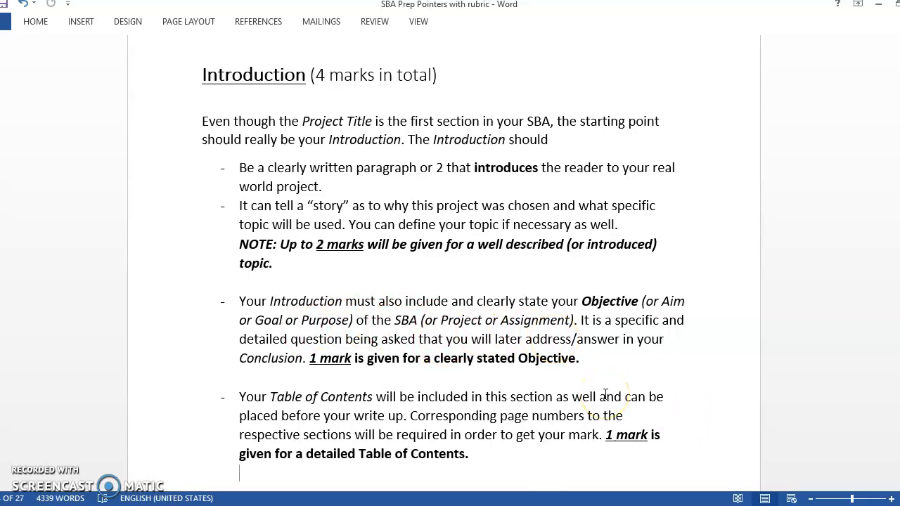
- Scroll down to Sample Introduction 1, the refrigerator hire-purchase scenario with its aim statement
scroll("down", 3)
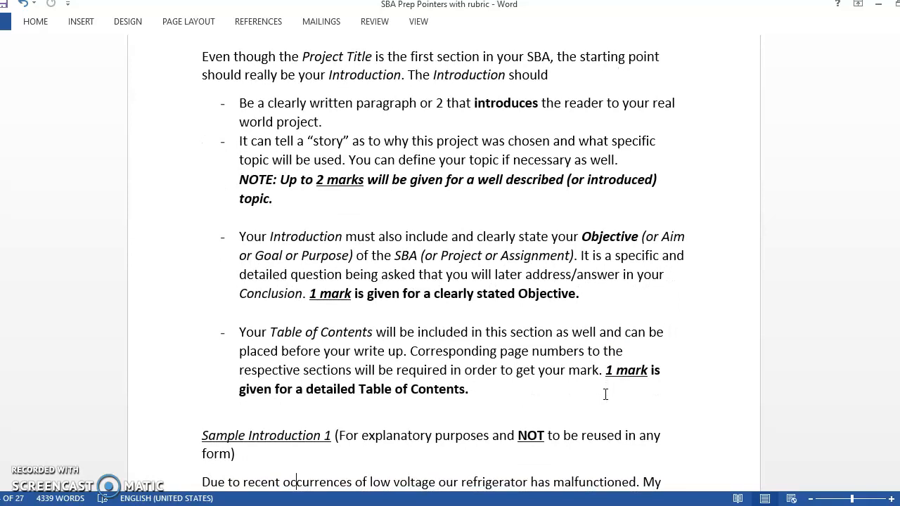
scroll("down", 3)
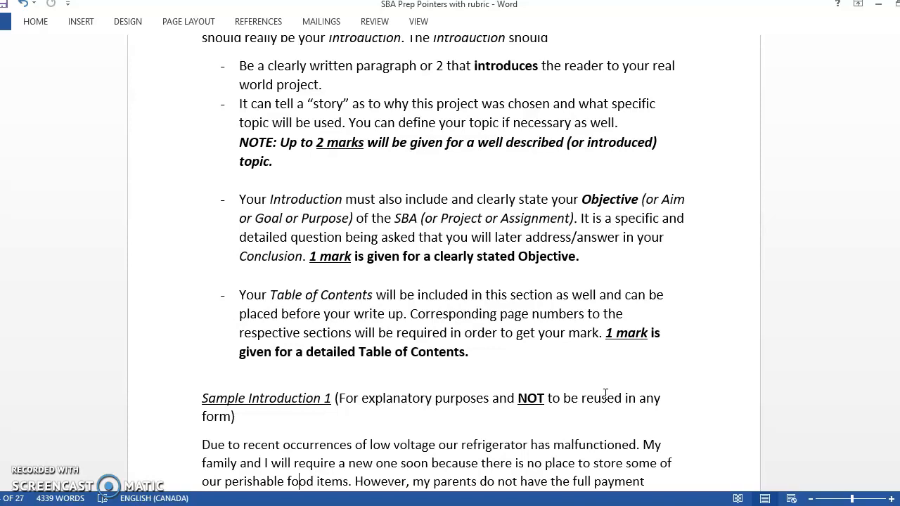
scroll("down", 3)
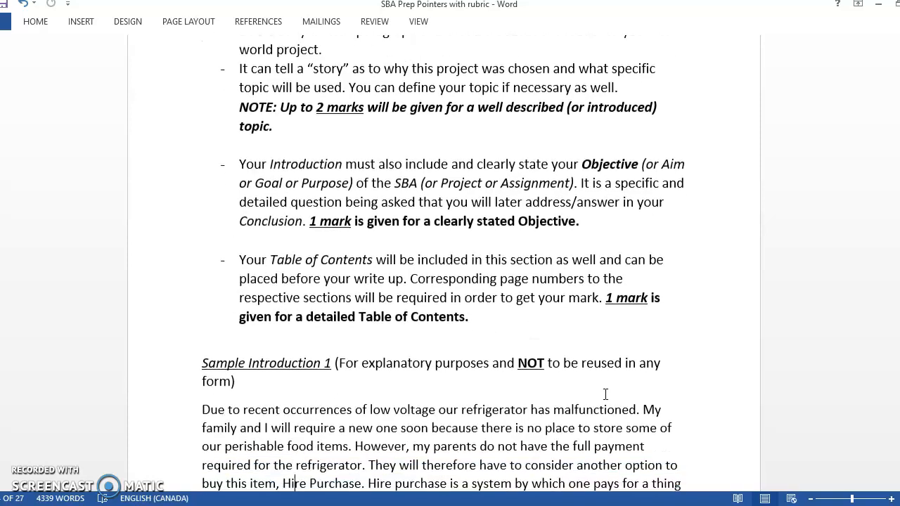
scroll("down", 3)
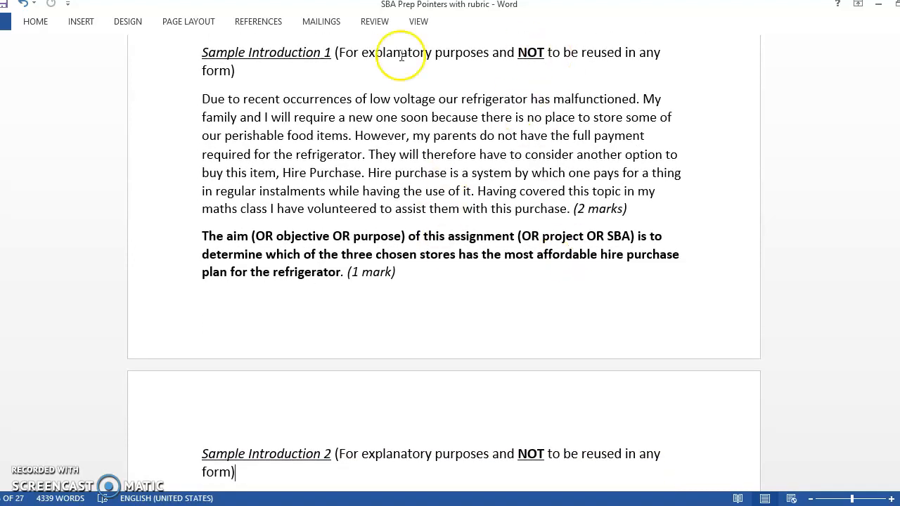
mouse_move(284, 106)
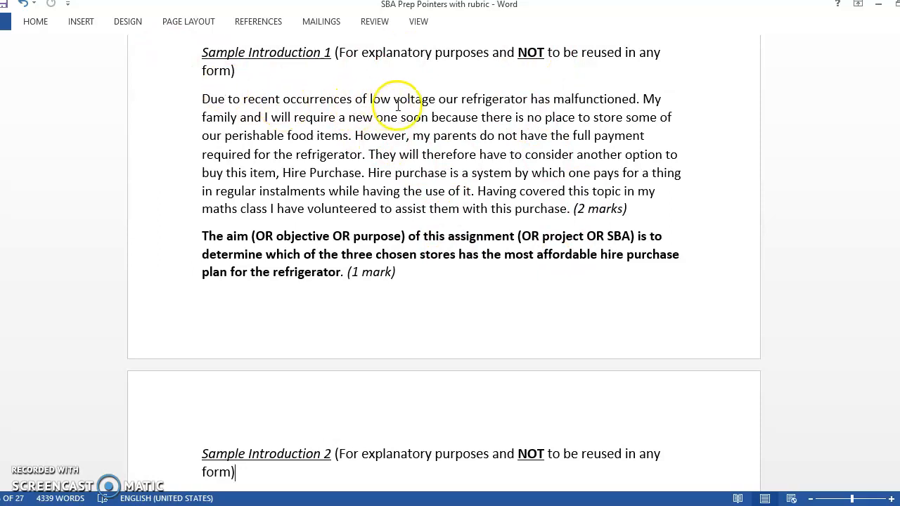
mouse_move(588, 98)
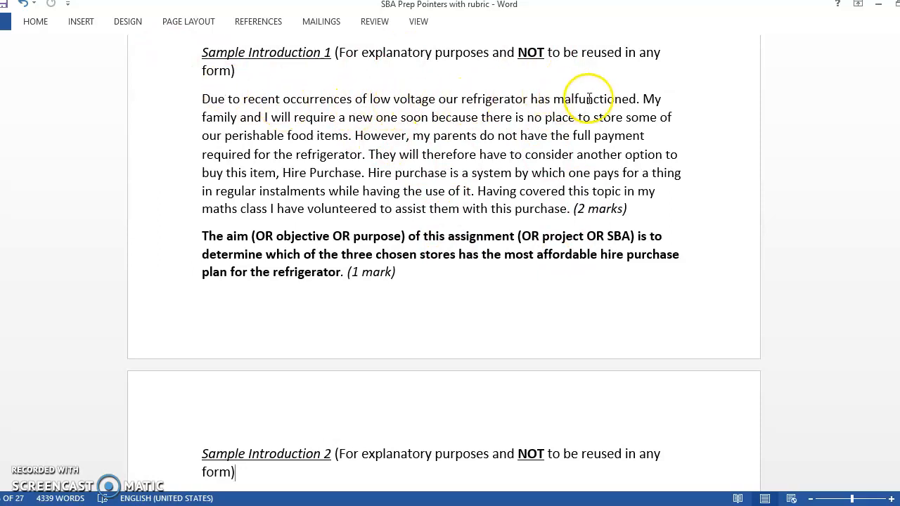
mouse_move(634, 96)
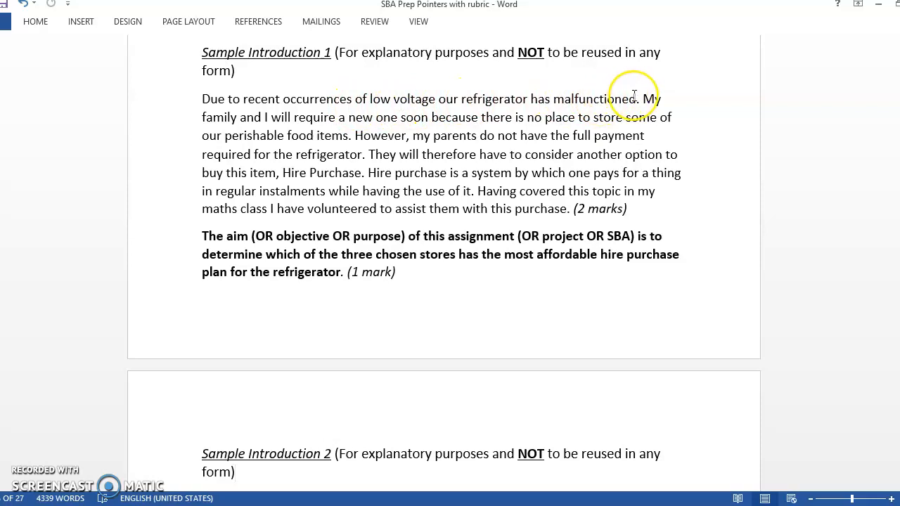
mouse_move(553, 84)
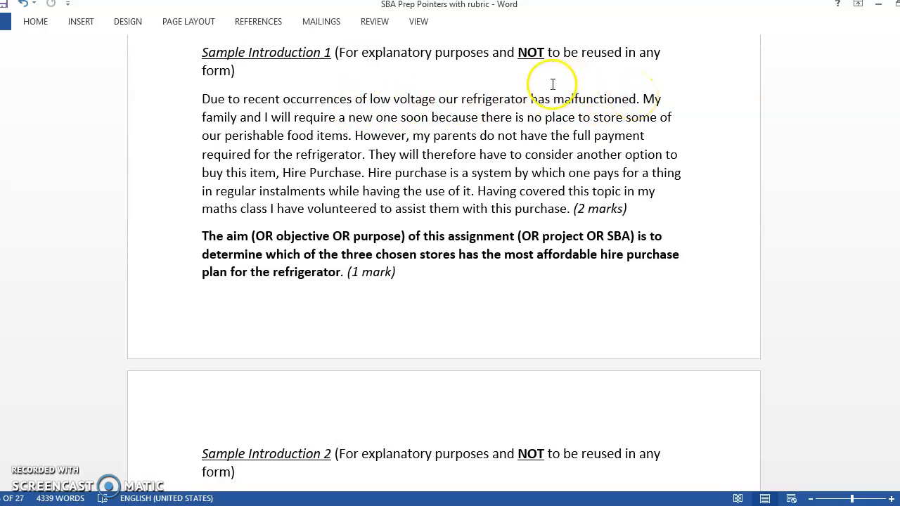
mouse_move(262, 121)
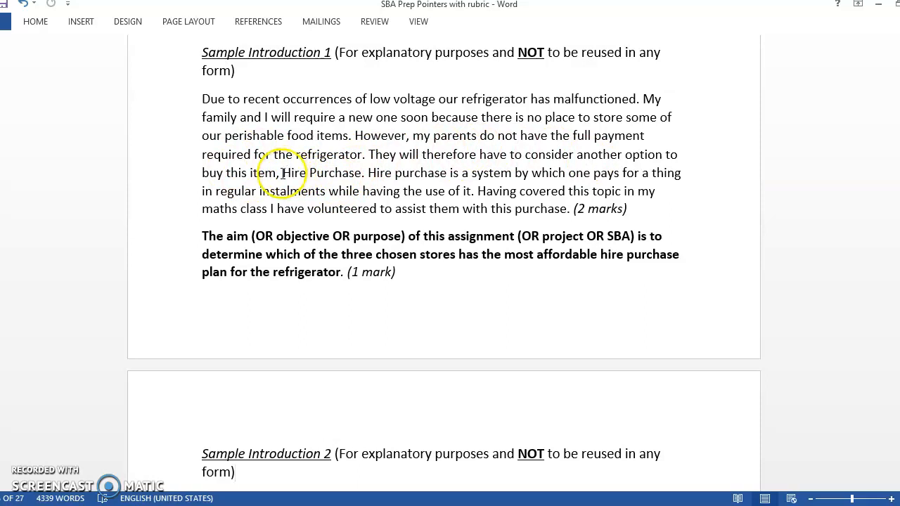
- Briefly select the term 'Hire Purchase' and its definition sentence for emphasis, then deselect
double_click(317, 173)
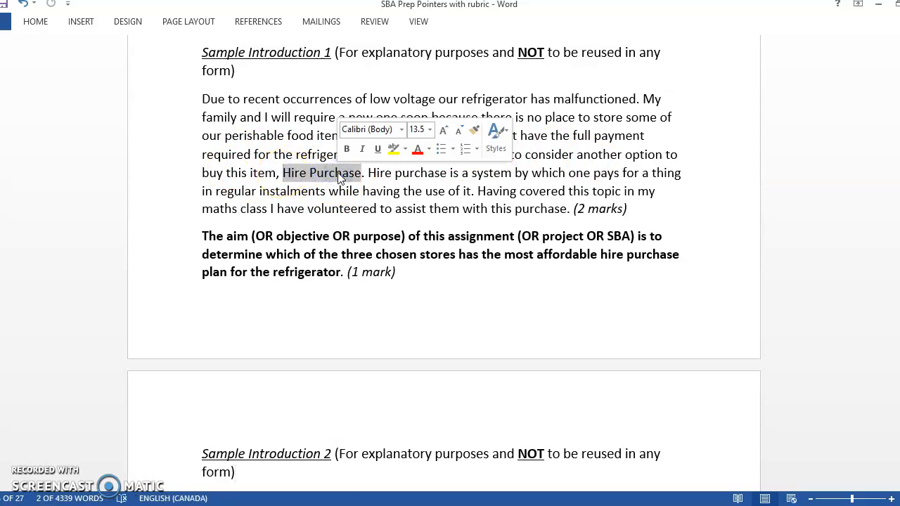
left_click(429, 208)
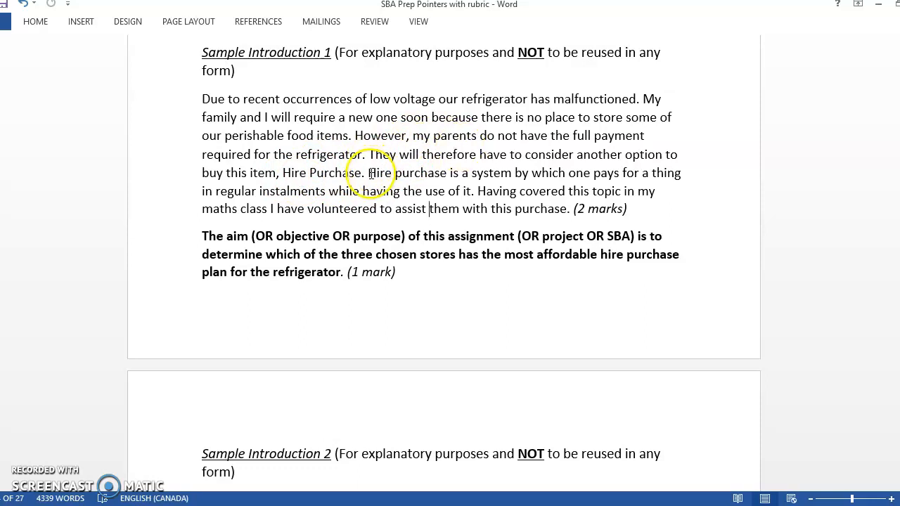
left_click_drag(365, 173, 464, 191)
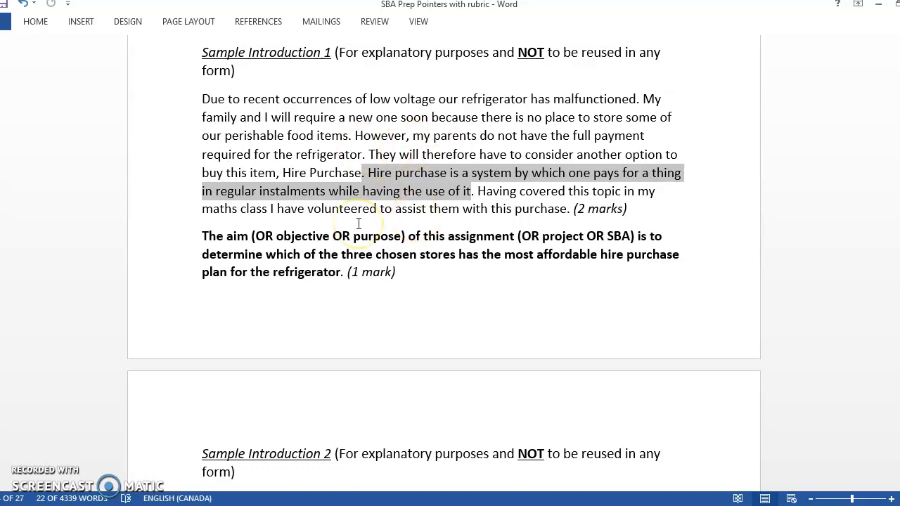
left_click(661, 192)
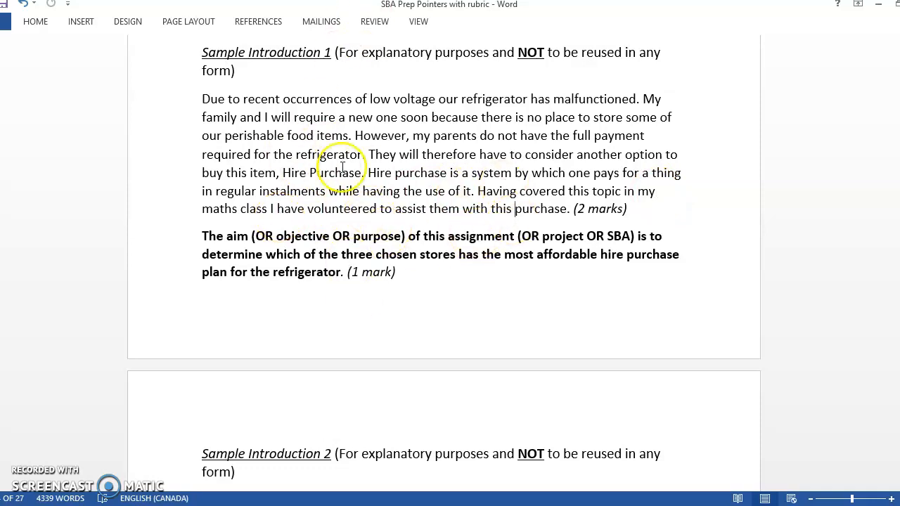
mouse_move(383, 135)
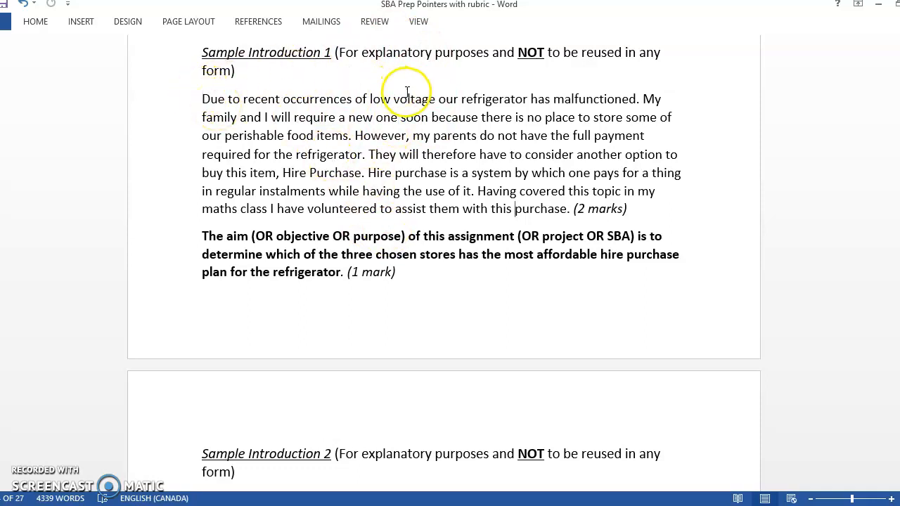
mouse_move(456, 149)
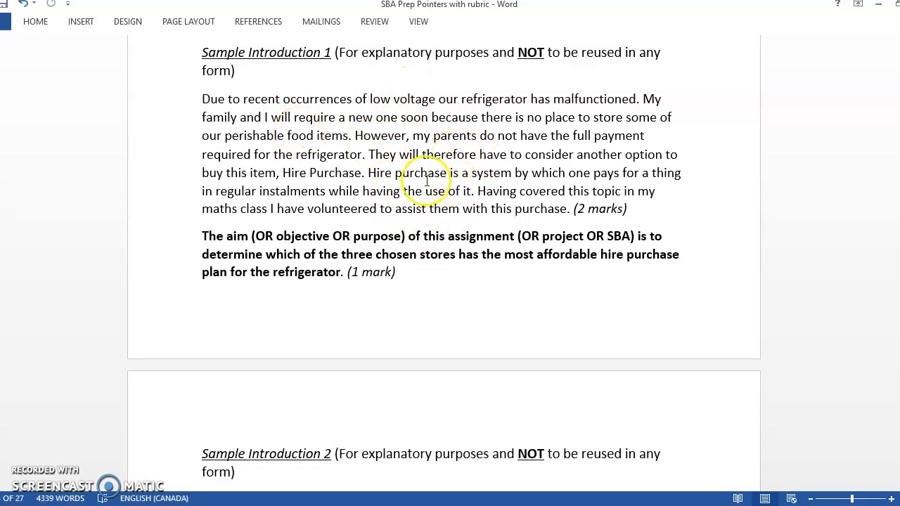
mouse_move(279, 254)
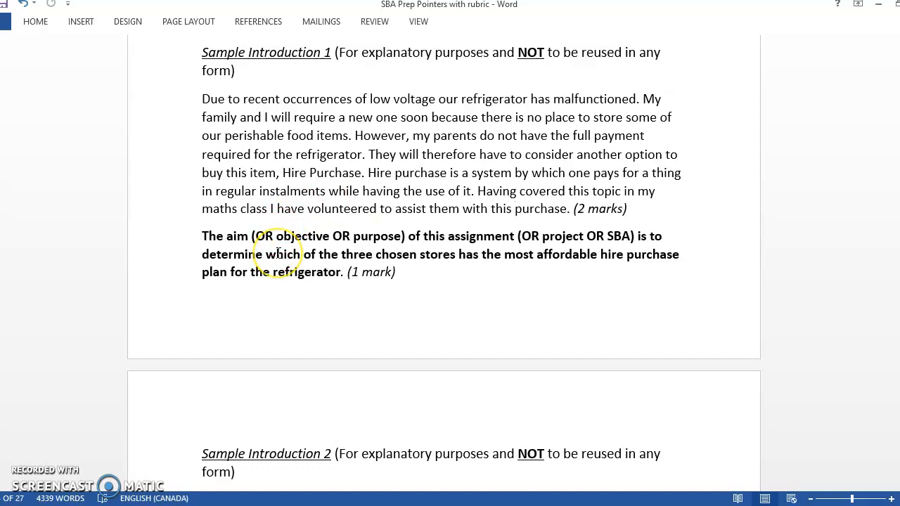
mouse_move(498, 318)
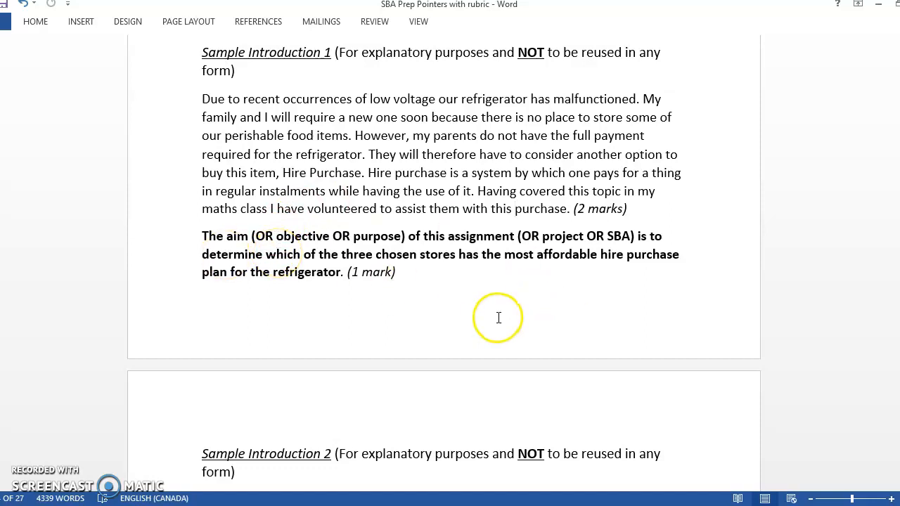
mouse_move(371, 267)
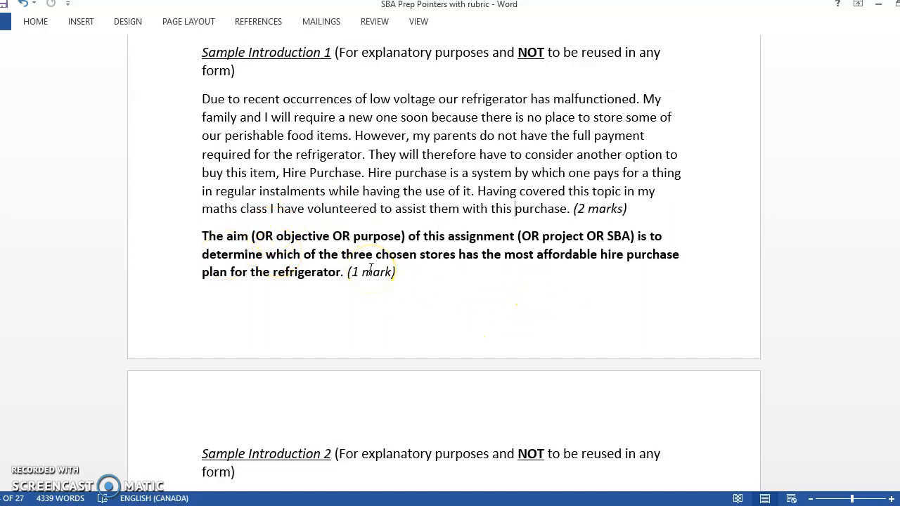
mouse_move(662, 265)
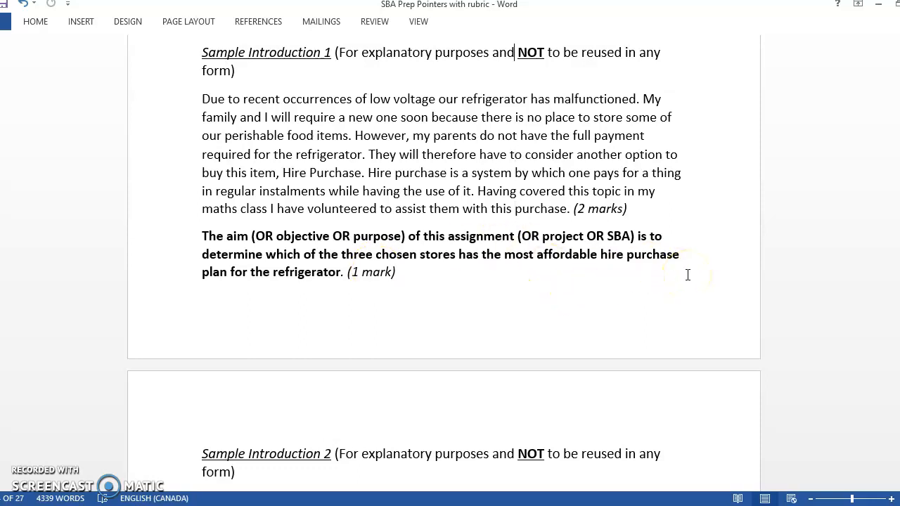
scroll("down", 3)
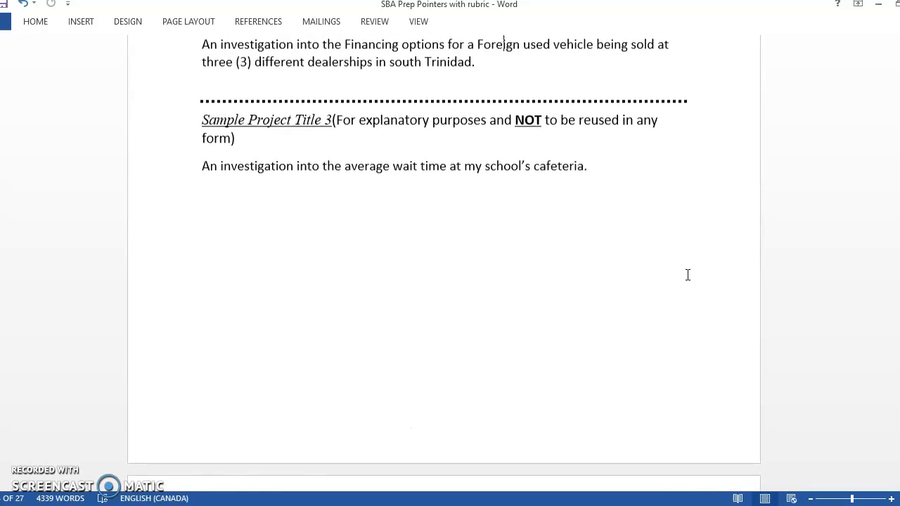
scroll("up", 3)
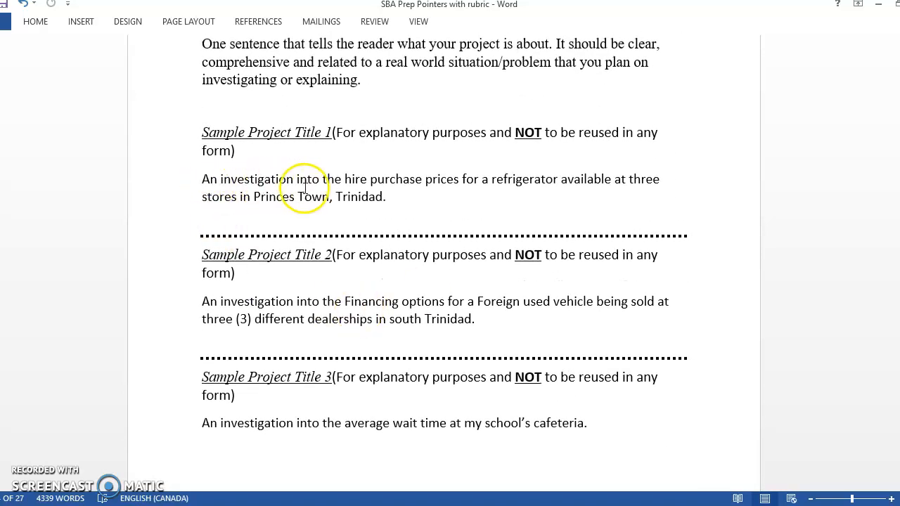
mouse_move(509, 254)
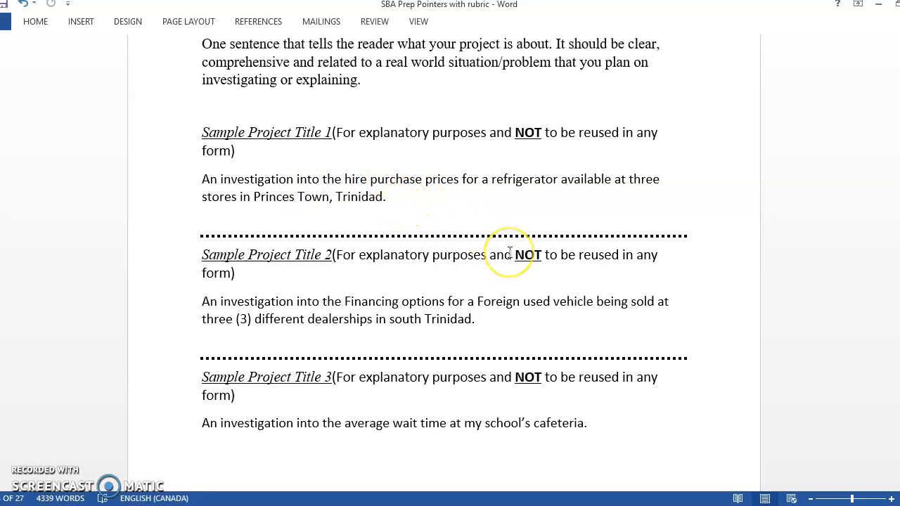
scroll("down", 3)
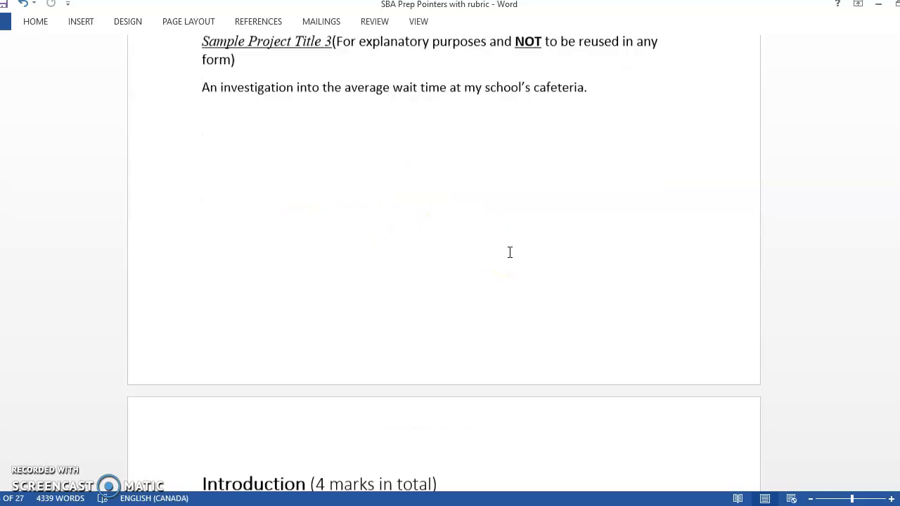
scroll("down", 3)
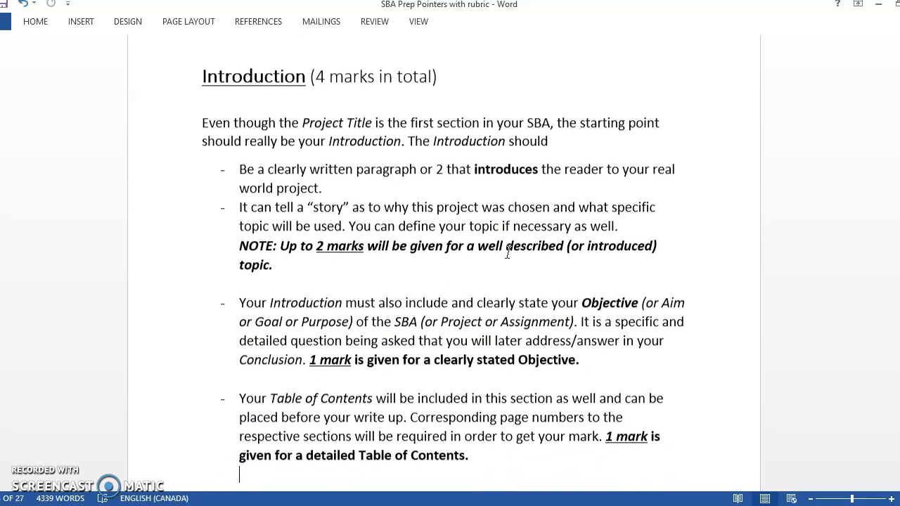
scroll("down", 3)
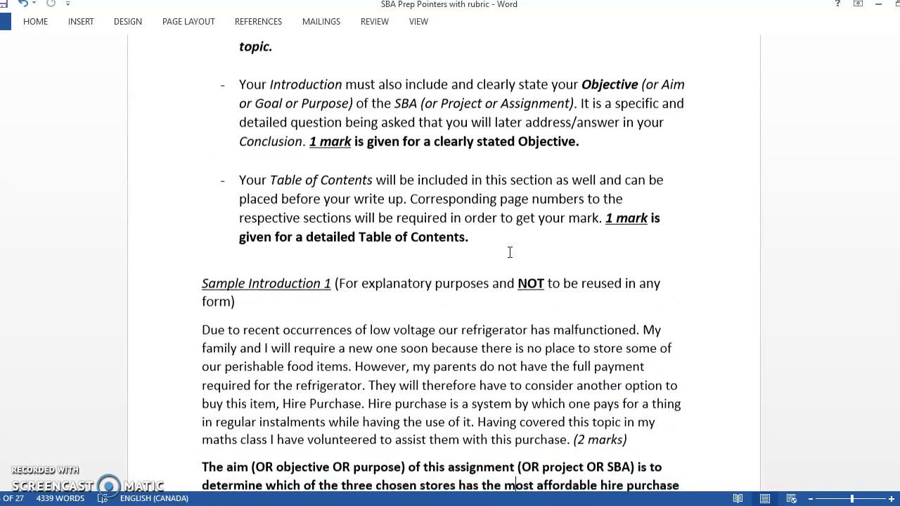
scroll("down", 3)
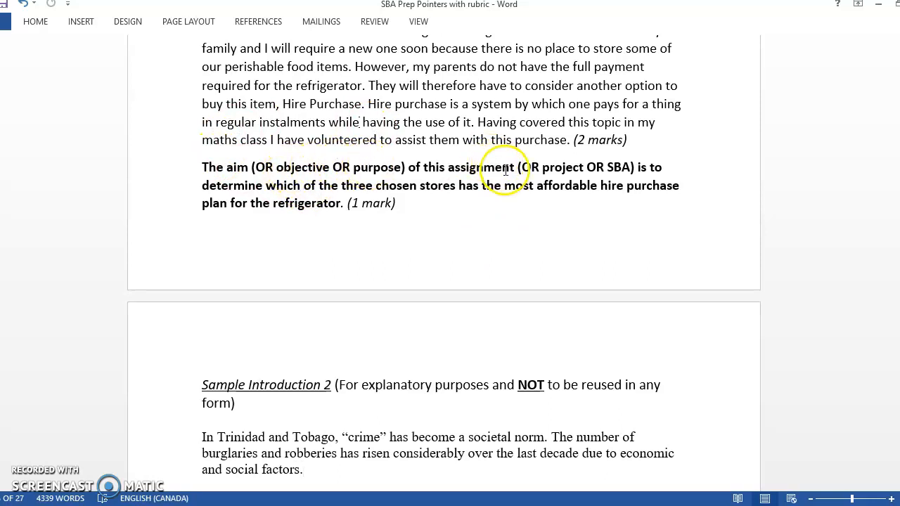
mouse_move(582, 84)
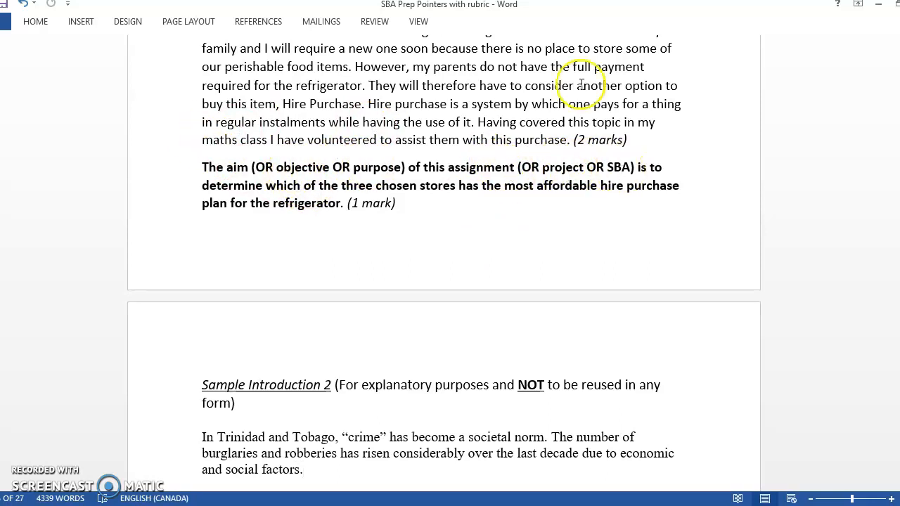
mouse_move(633, 190)
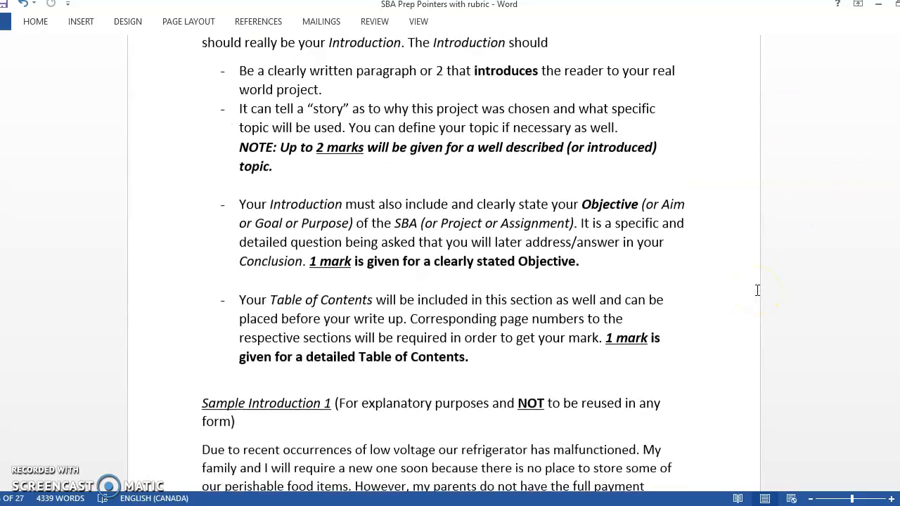
scroll("down", 3)
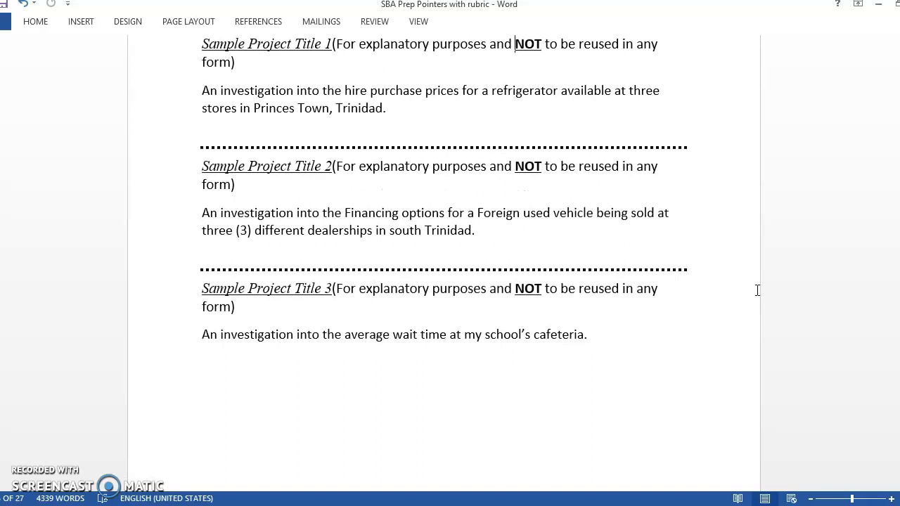
left_click(236, 62)
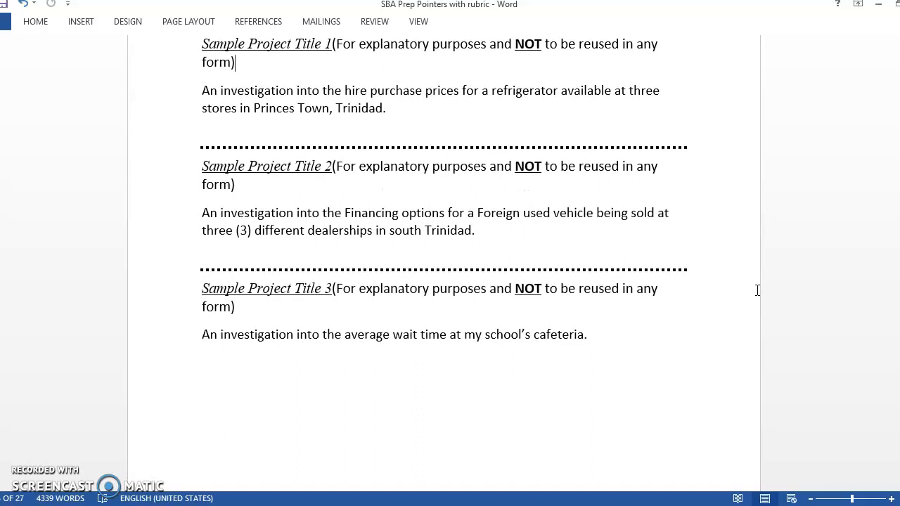
scroll("down", 3)
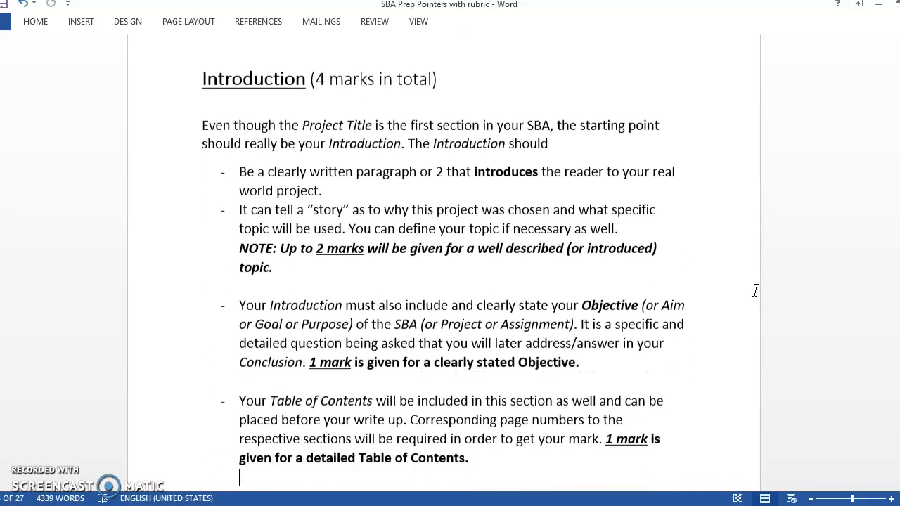
scroll("down", 3)
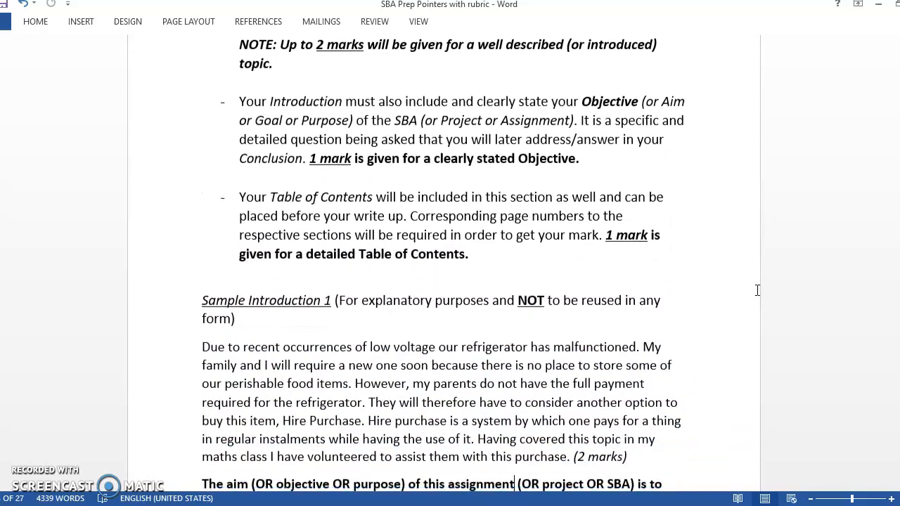
scroll("down", 3)
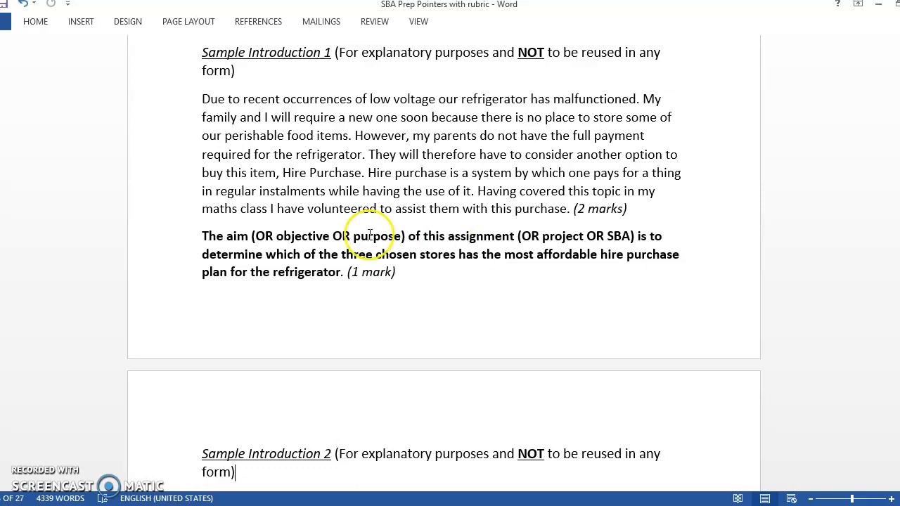
mouse_move(531, 267)
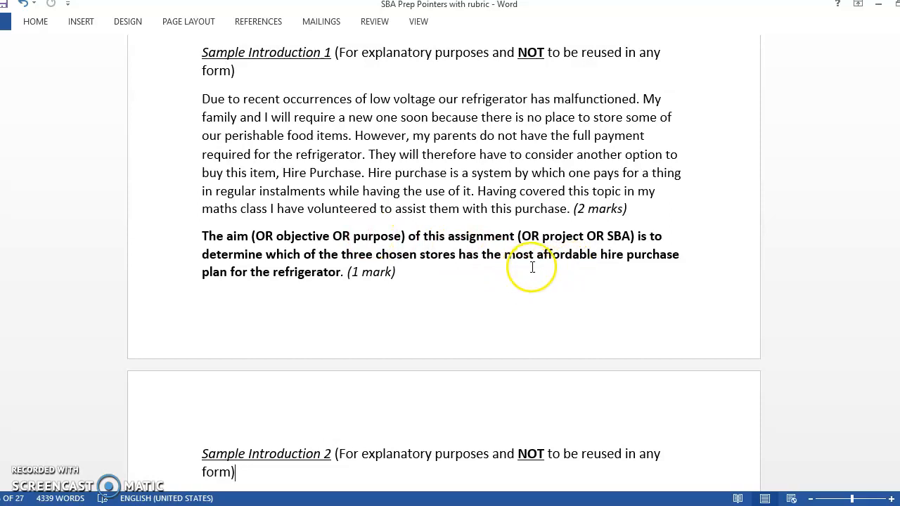
mouse_move(559, 321)
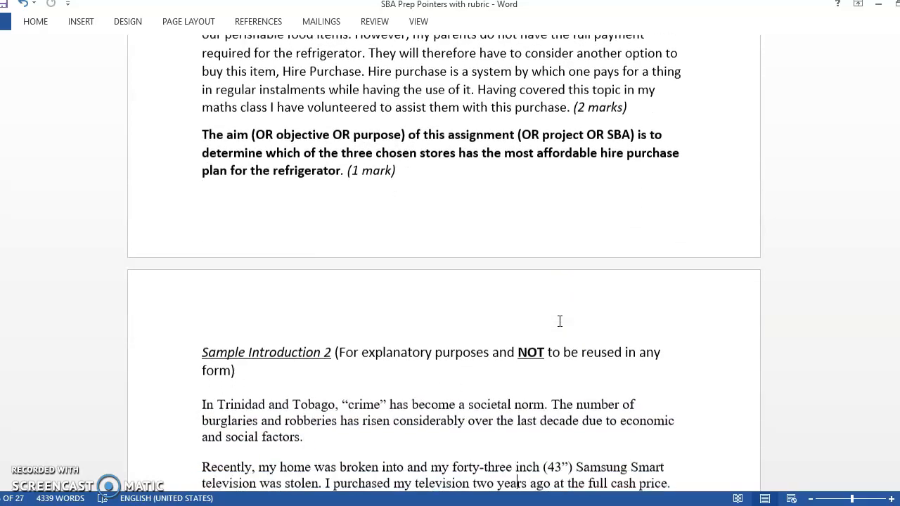
scroll("down", 3)
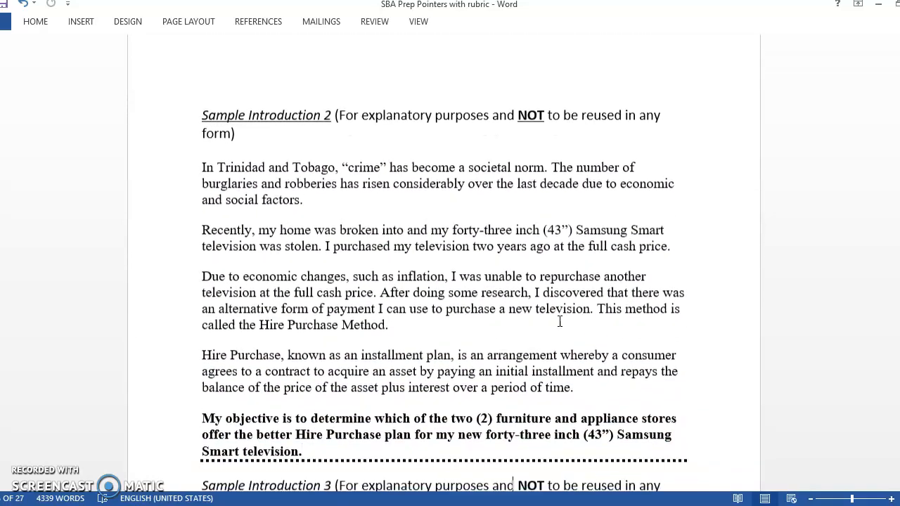
scroll("down", 3)
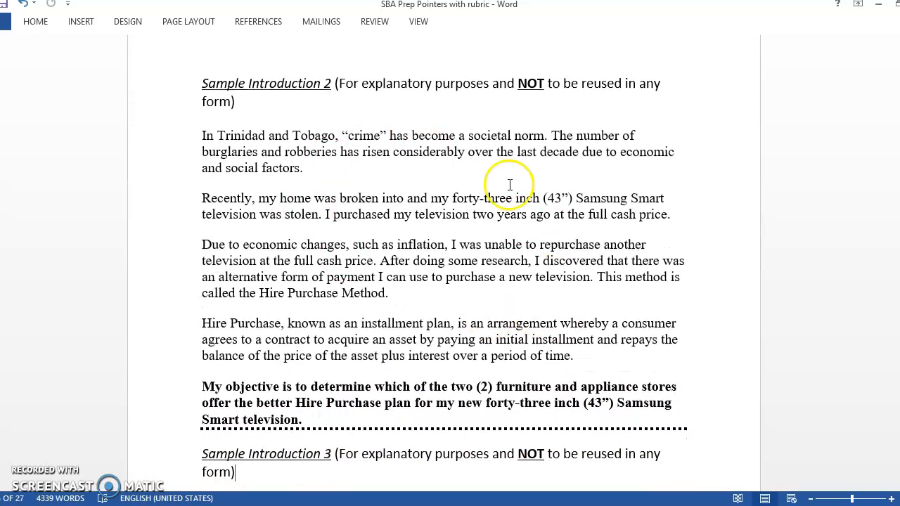
mouse_move(338, 140)
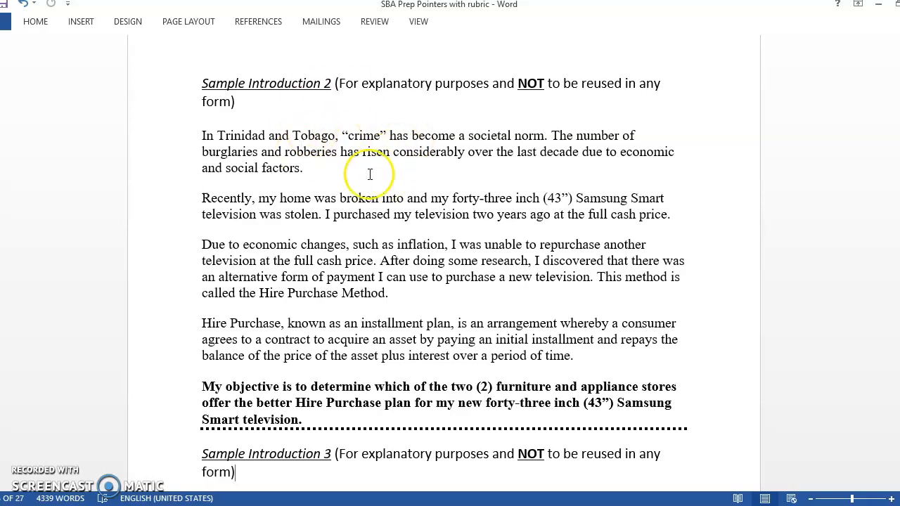
mouse_move(495, 226)
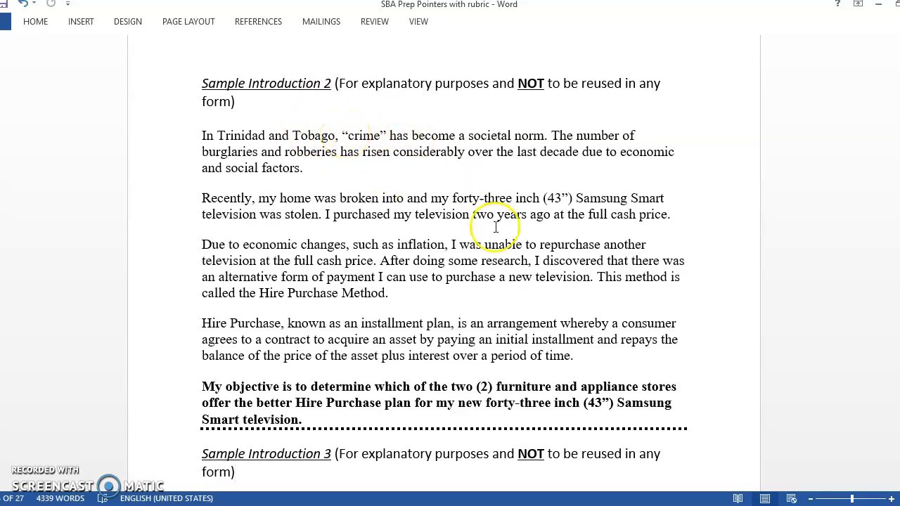
mouse_move(446, 277)
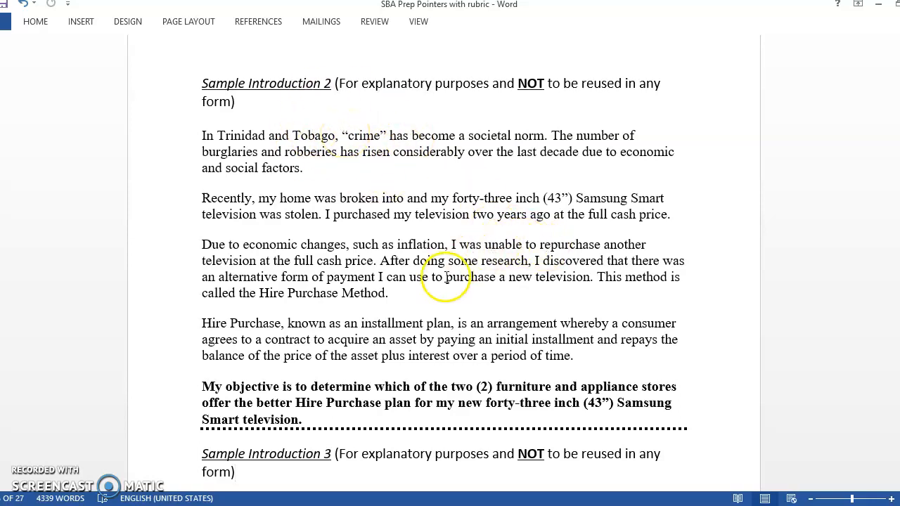
mouse_move(254, 329)
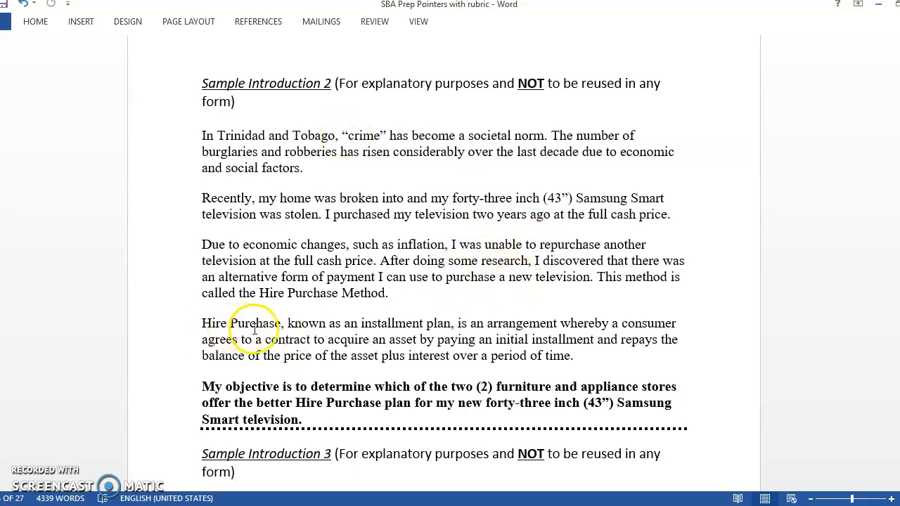
left_click_drag(202, 322, 304, 339)
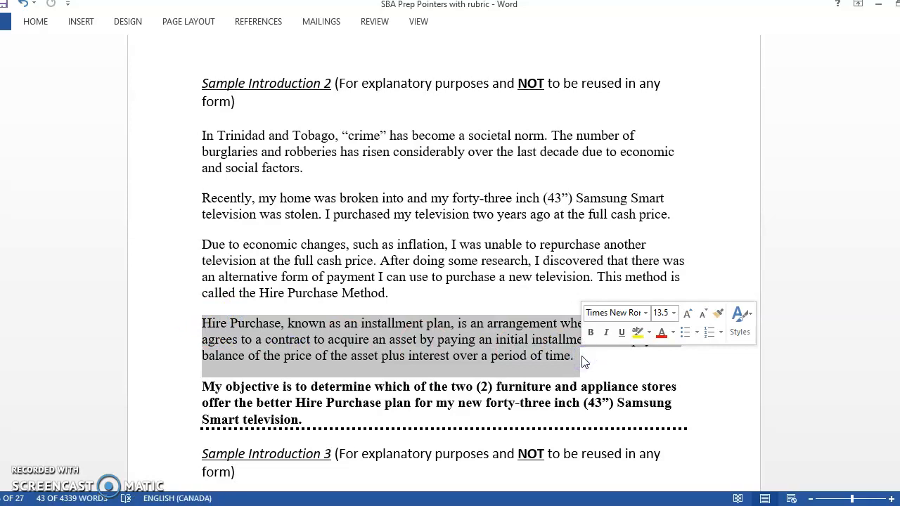
mouse_move(413, 355)
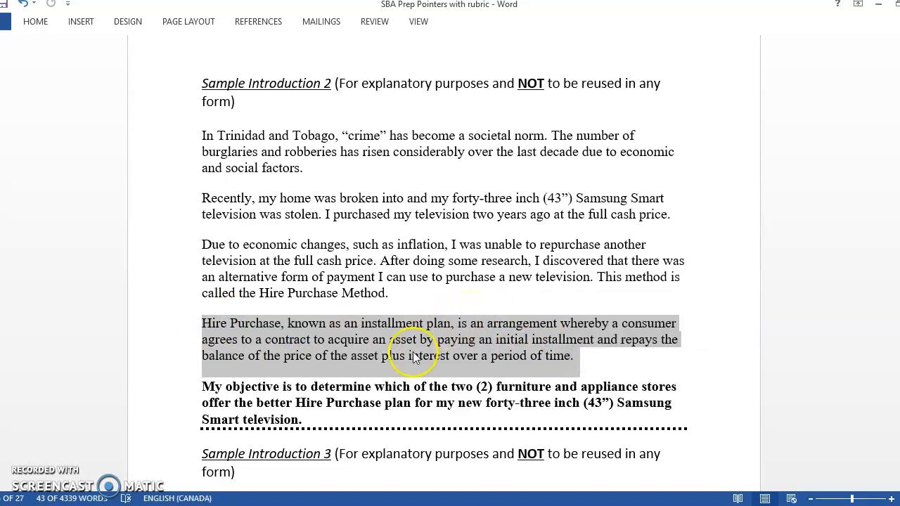
left_click(278, 419)
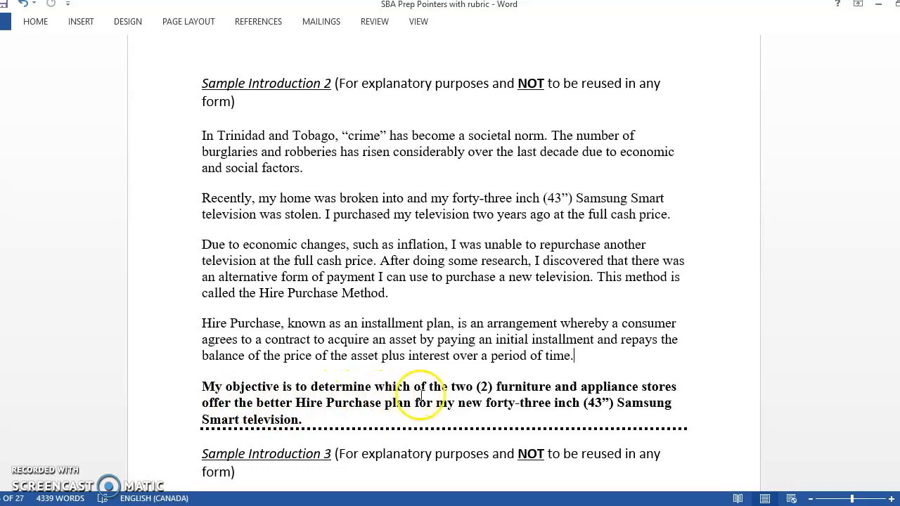
mouse_move(603, 391)
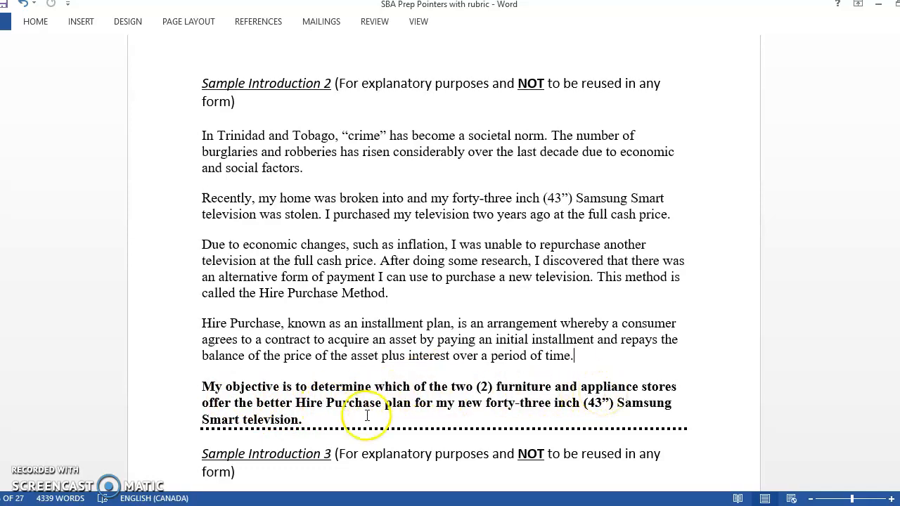
mouse_move(610, 414)
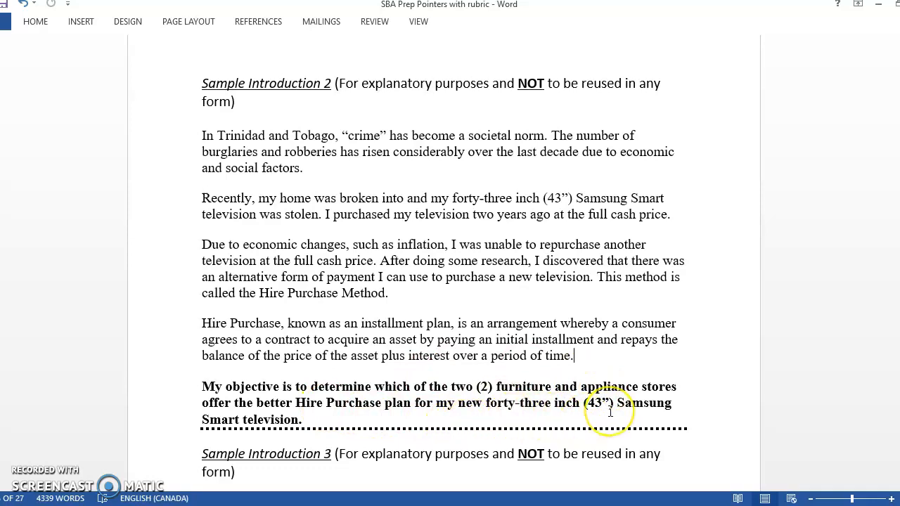
mouse_move(611, 412)
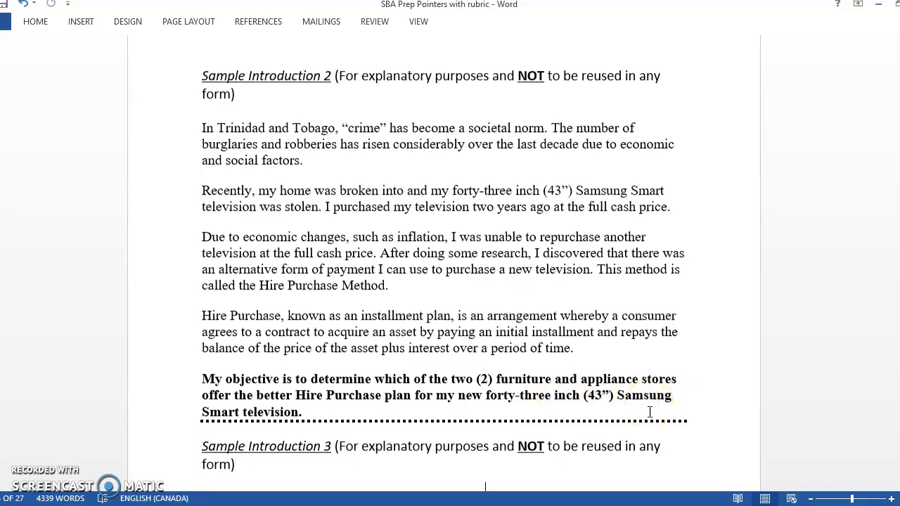
scroll("down", 3)
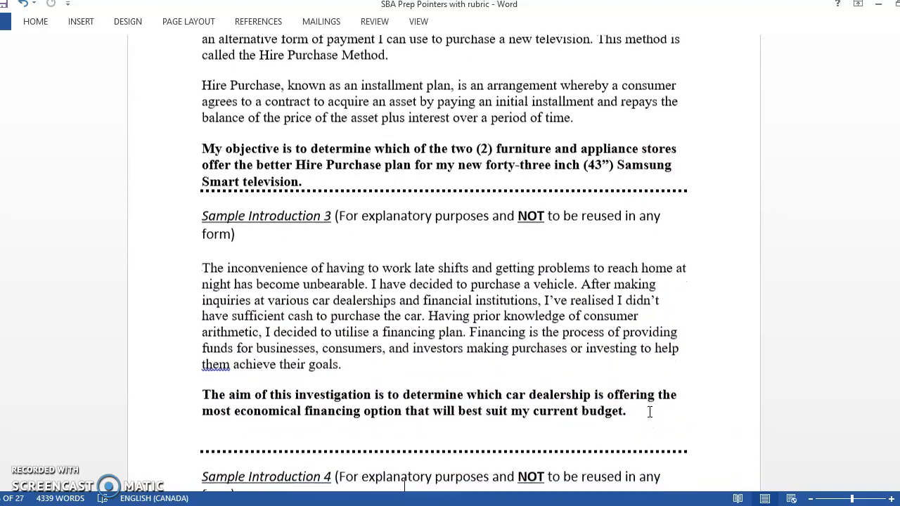
scroll("down", 3)
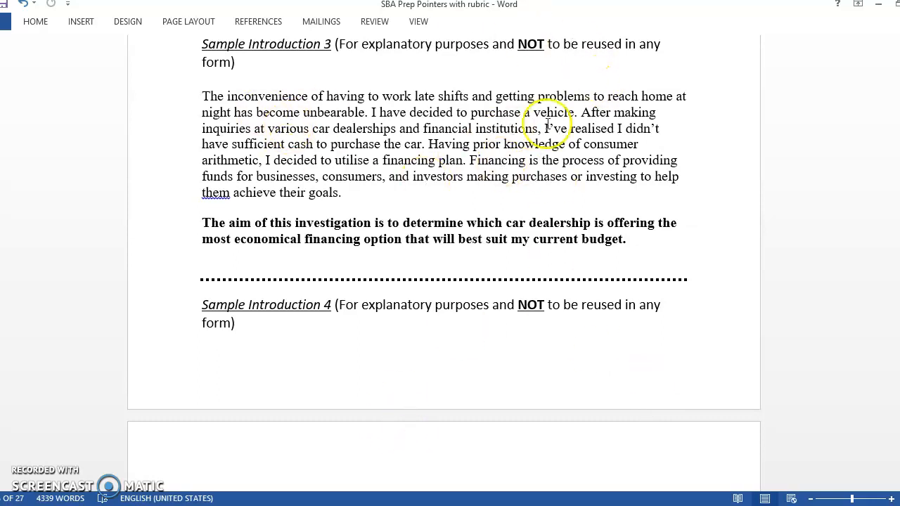
mouse_move(512, 138)
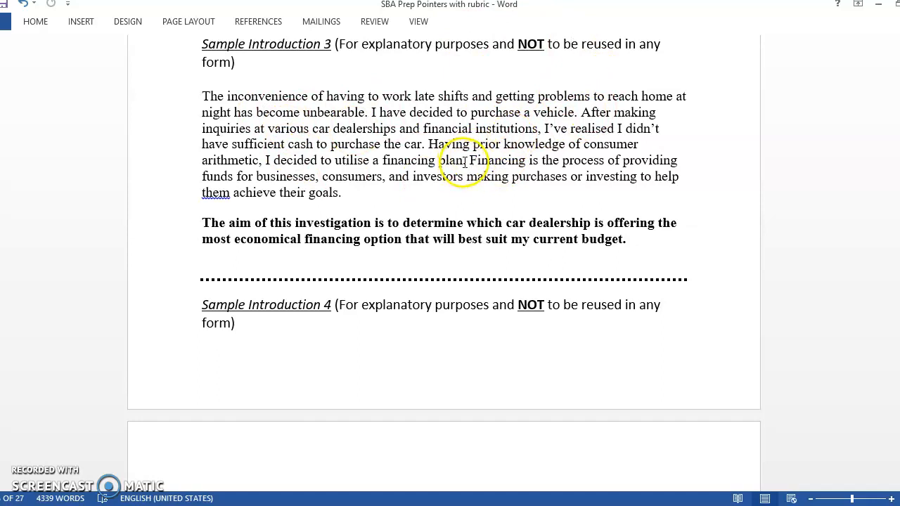
double_click(485, 160)
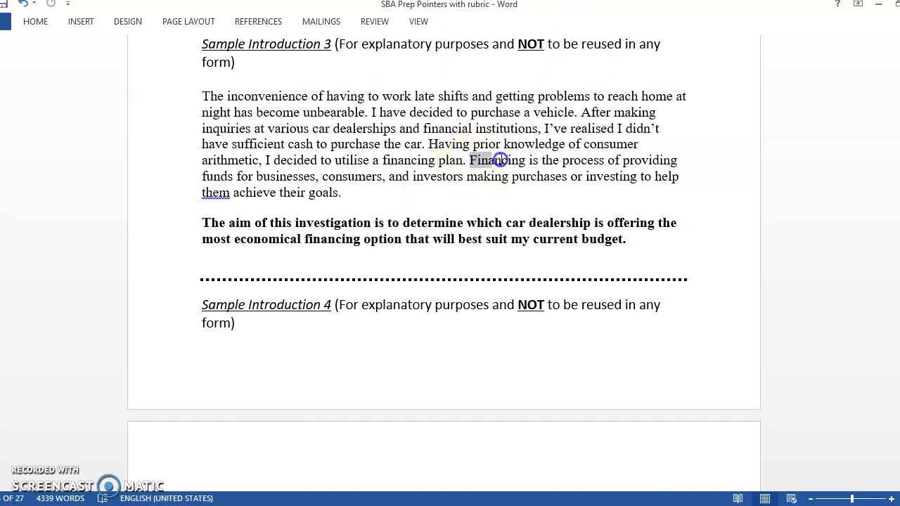
double_click(498, 161)
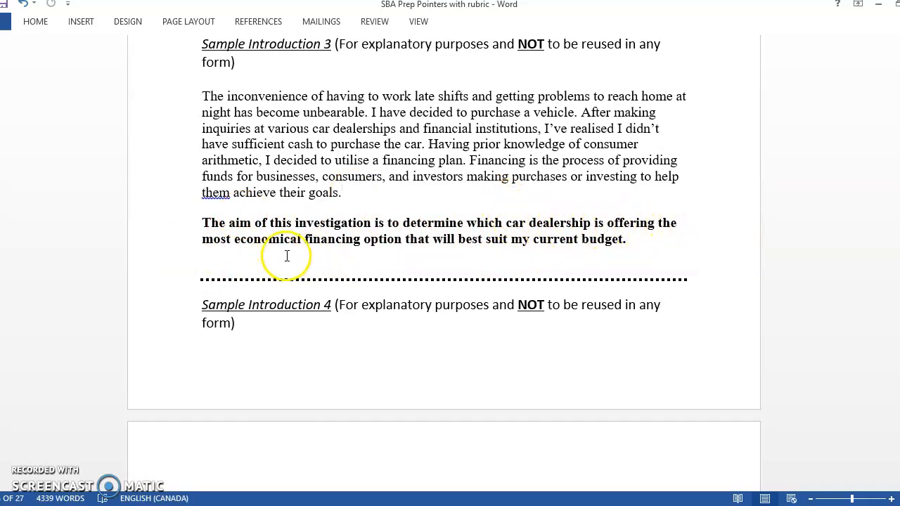
left_click(343, 193)
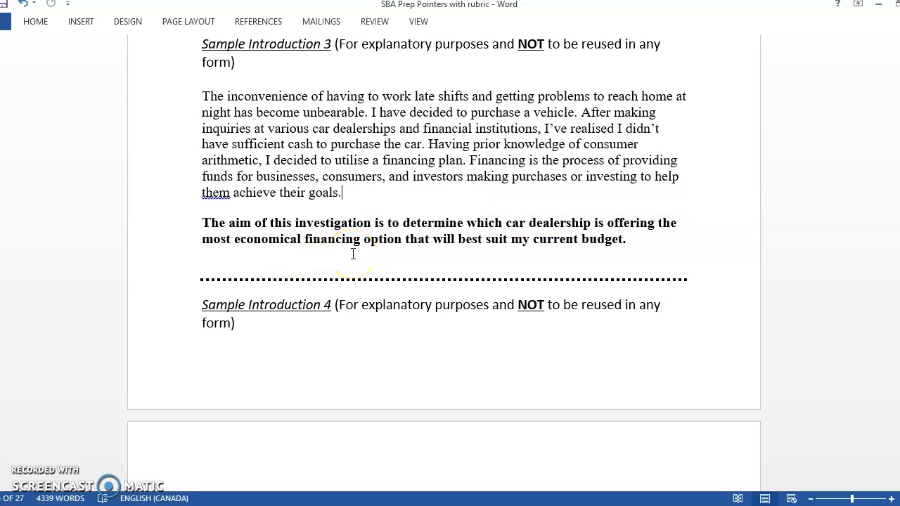
mouse_move(573, 270)
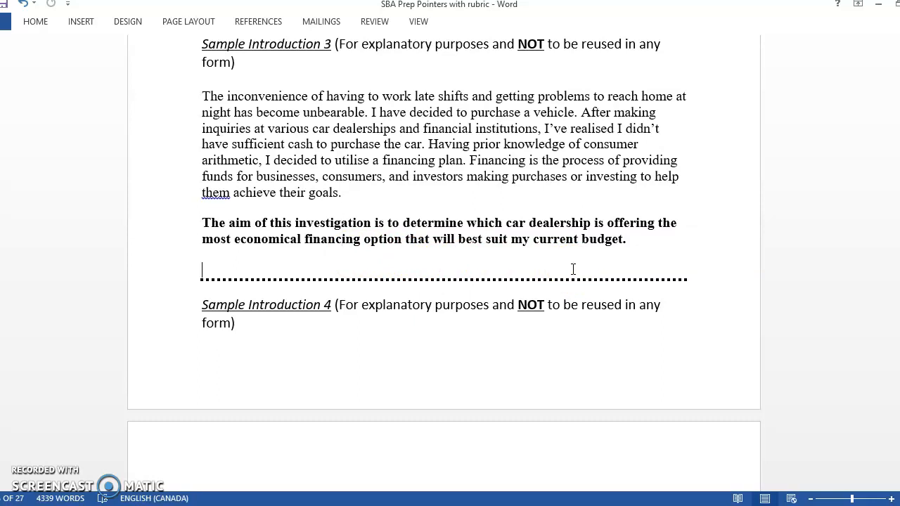
scroll("down", 3)
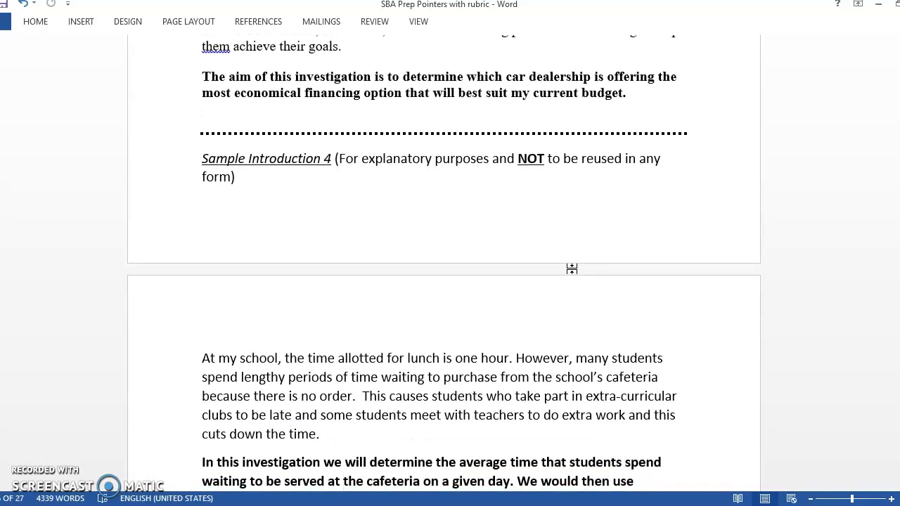
scroll("down", 3)
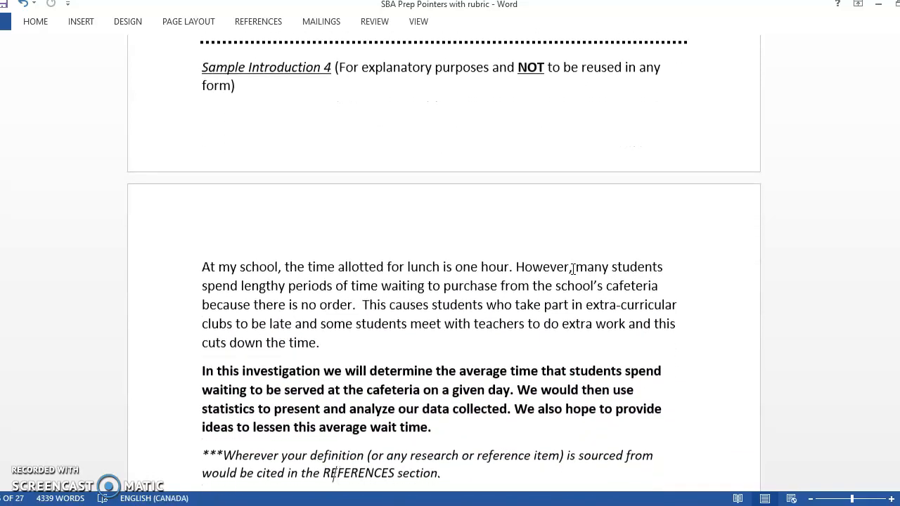
scroll("down", 3)
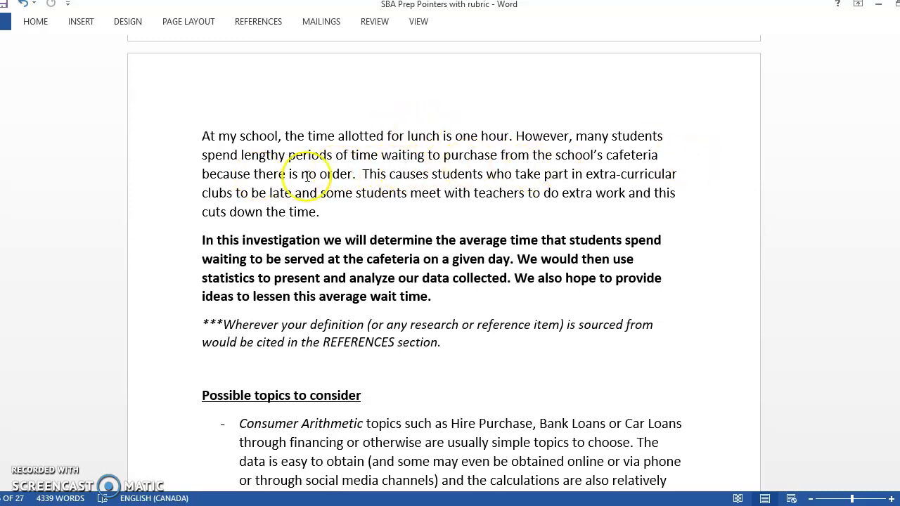
mouse_move(548, 132)
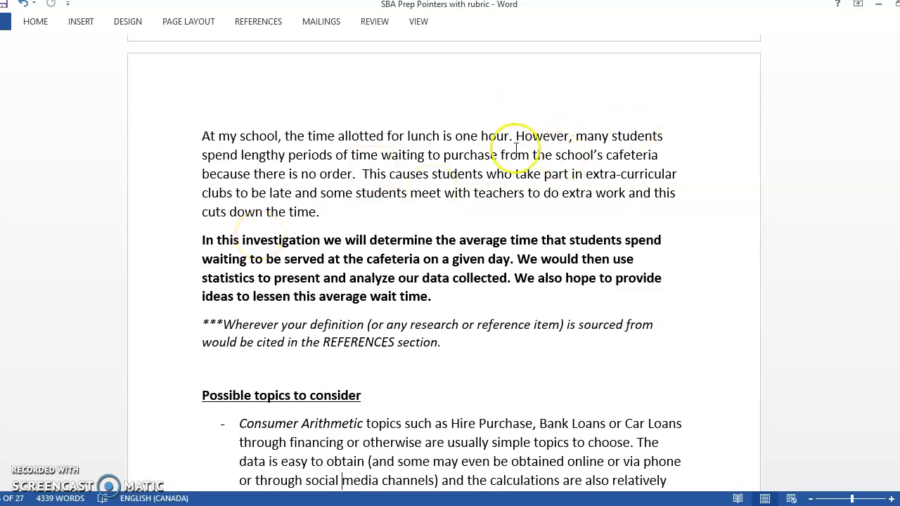
mouse_move(226, 233)
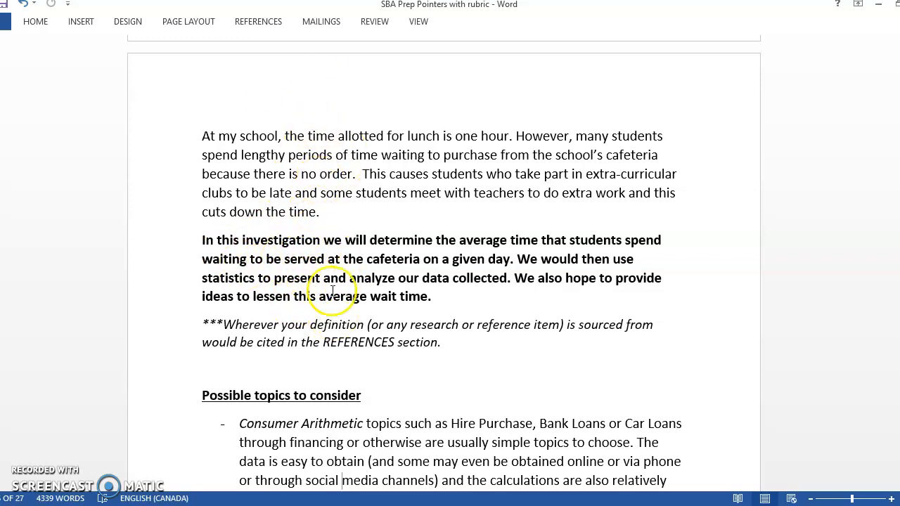
mouse_move(439, 222)
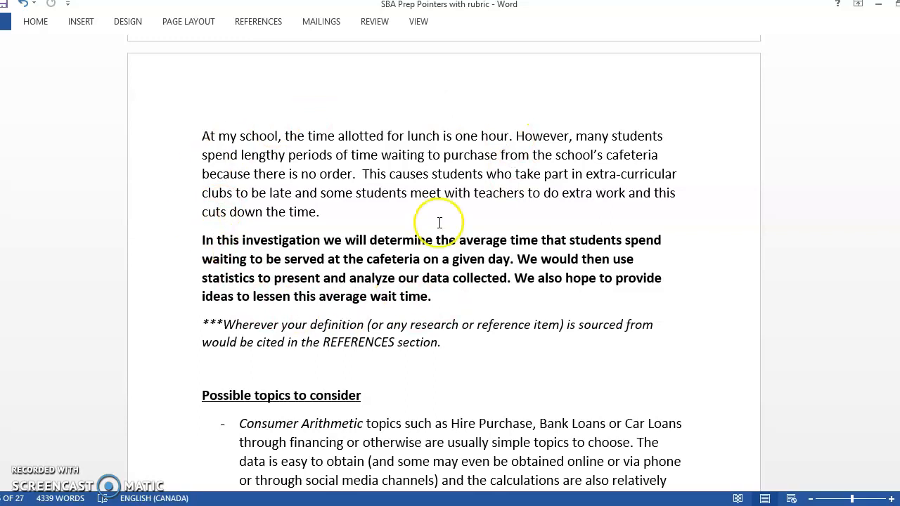
mouse_move(293, 244)
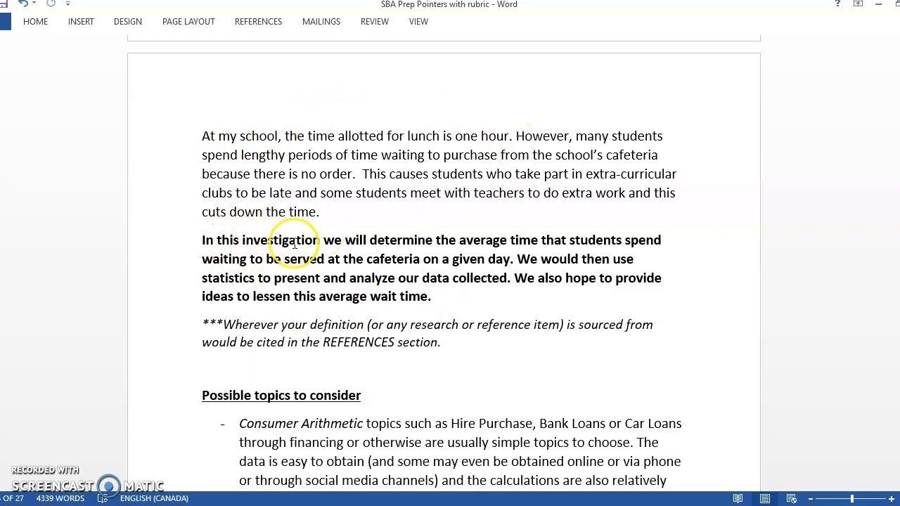
mouse_move(496, 244)
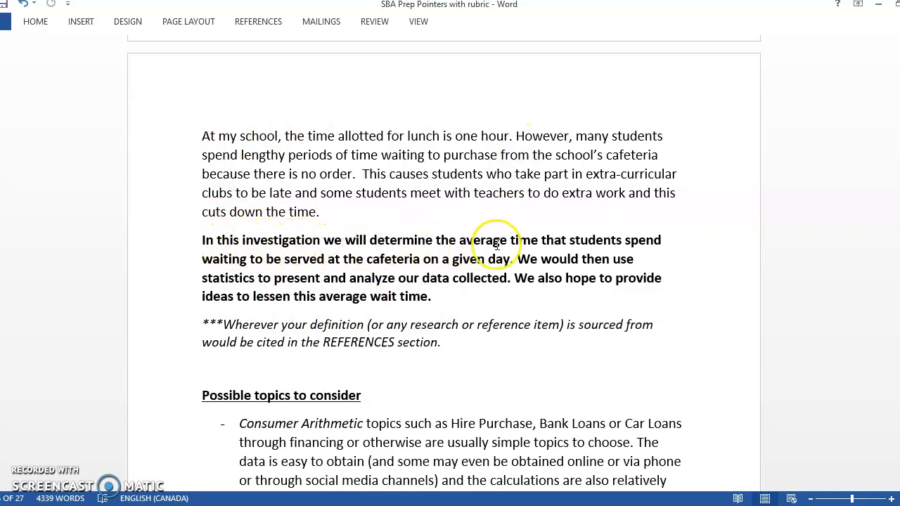
mouse_move(577, 243)
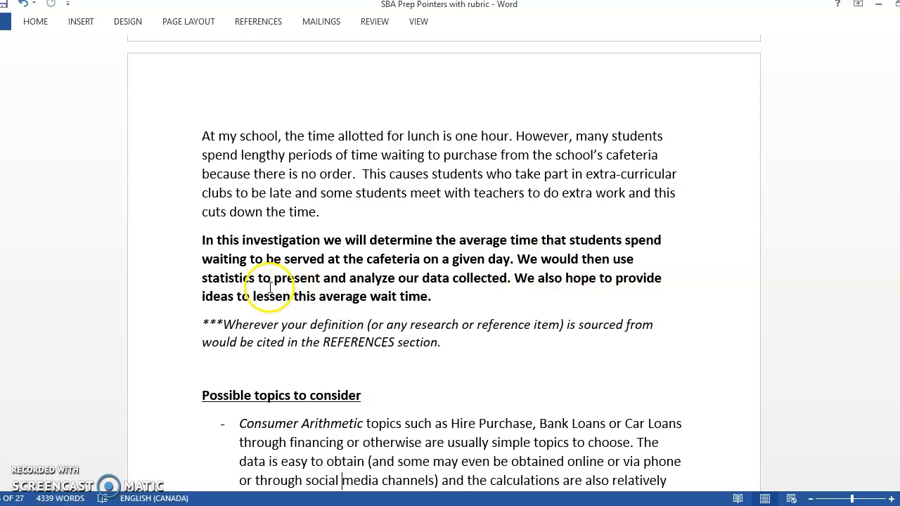
mouse_move(486, 288)
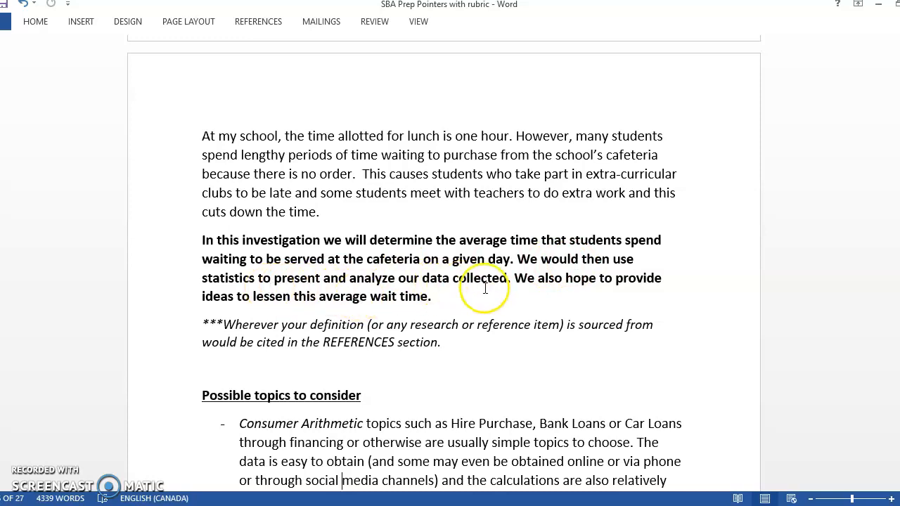
mouse_move(340, 308)
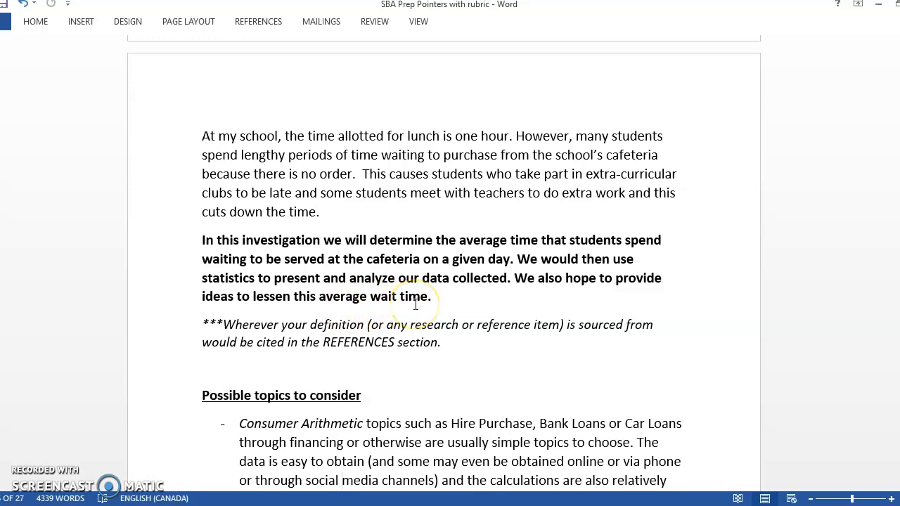
mouse_move(396, 361)
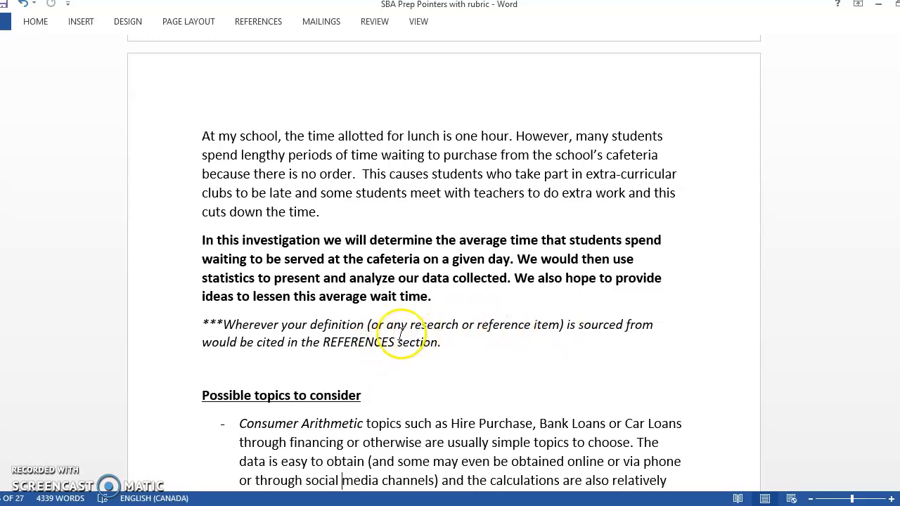
double_click(360, 343)
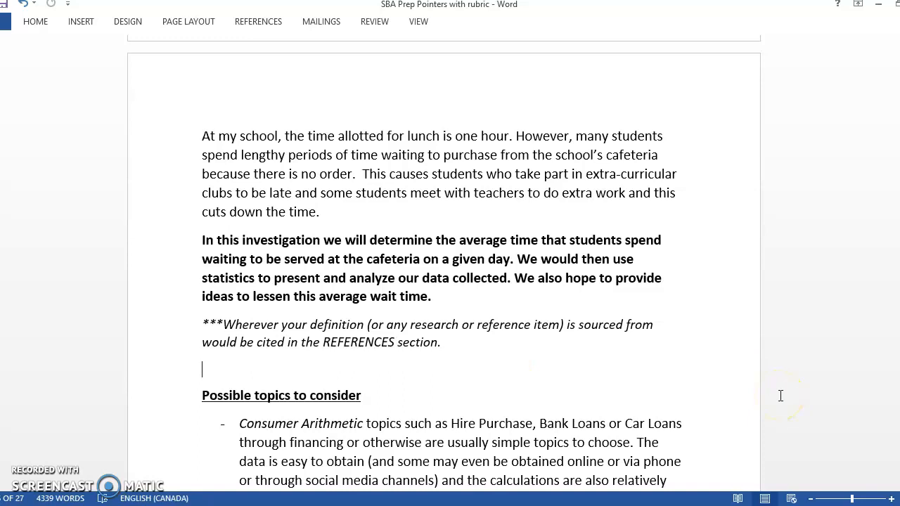
- Scroll through the Possible topics list down to the Method of Data Collection section
scroll("down", 3)
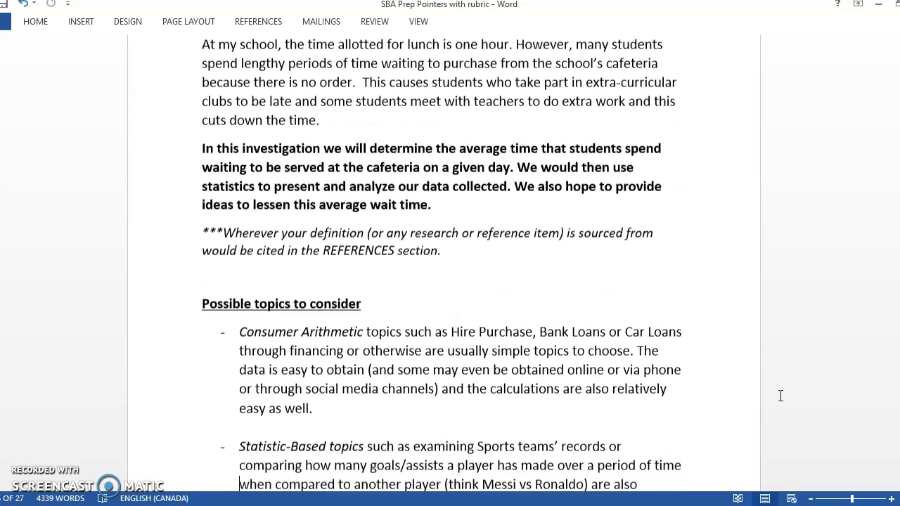
scroll("down", 3)
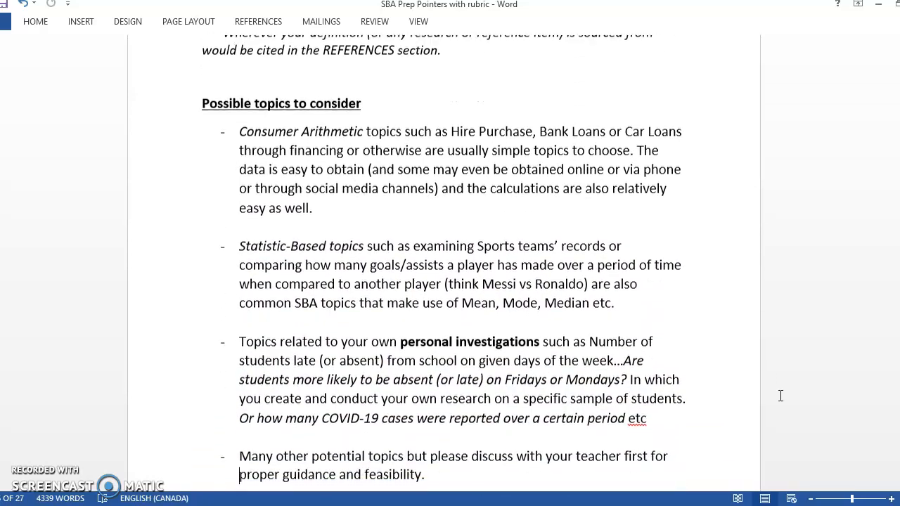
scroll("down", 3)
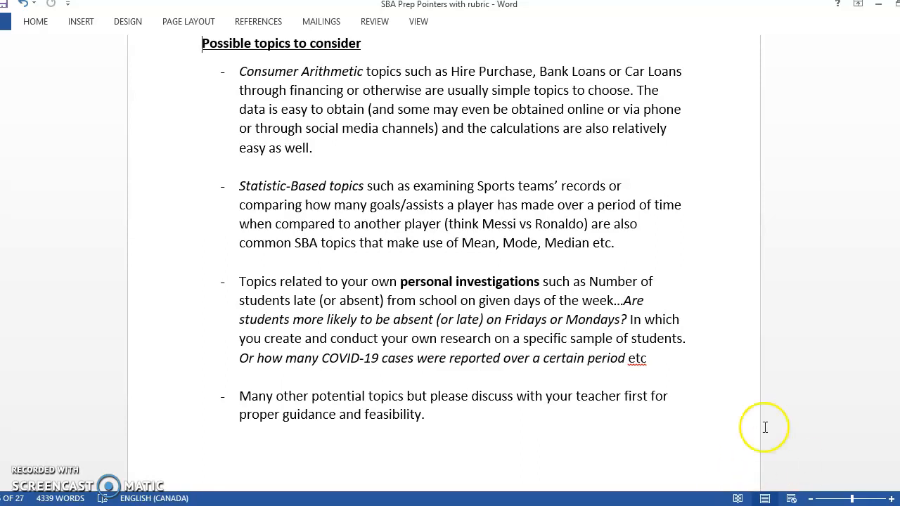
mouse_move(291, 62)
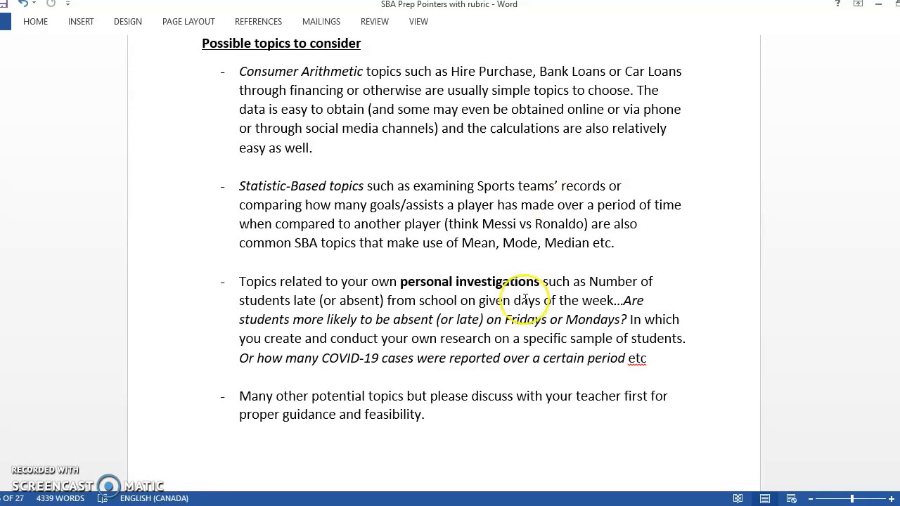
mouse_move(382, 143)
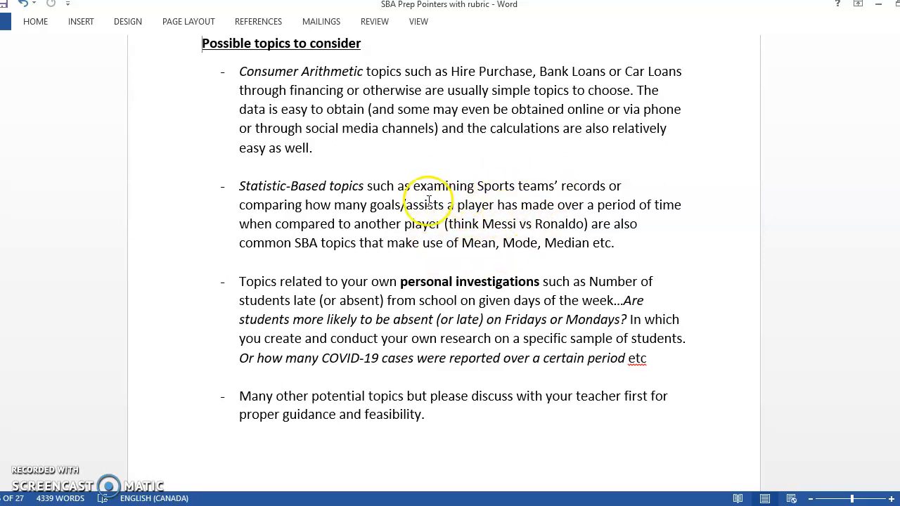
mouse_move(489, 214)
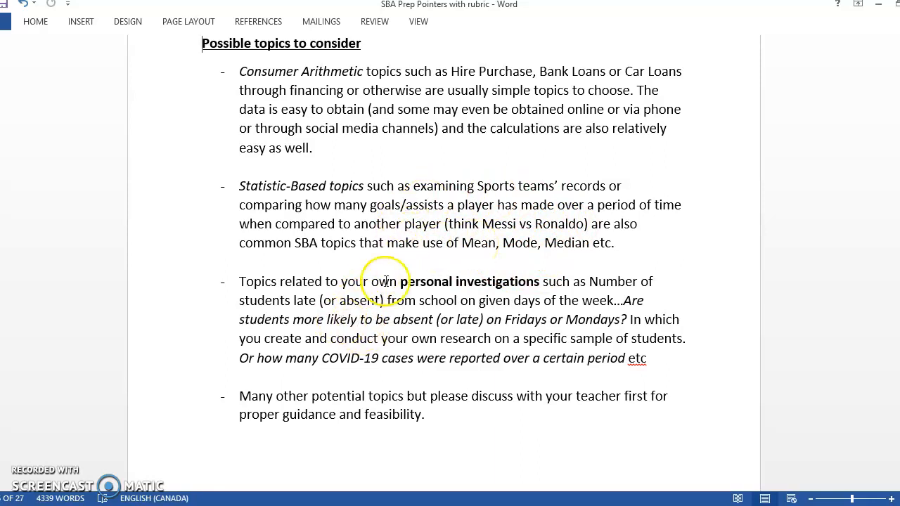
mouse_move(461, 288)
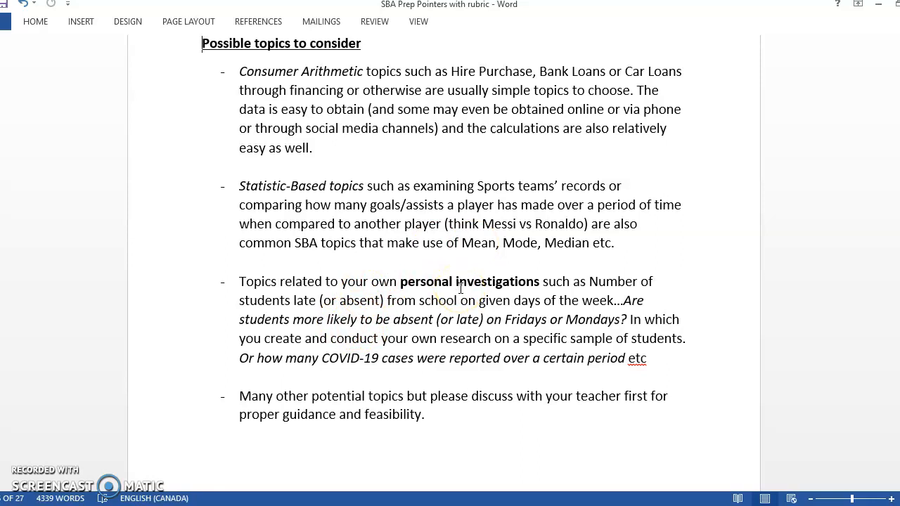
mouse_move(526, 174)
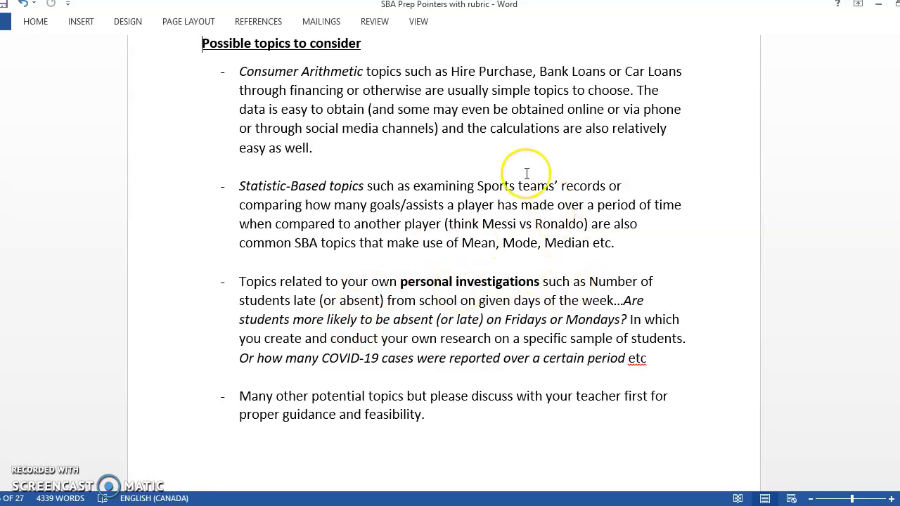
mouse_move(422, 110)
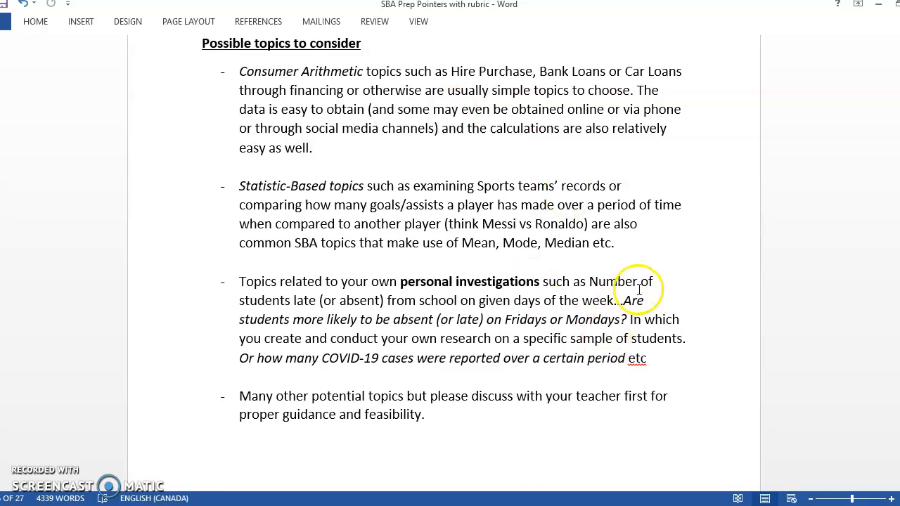
mouse_move(417, 308)
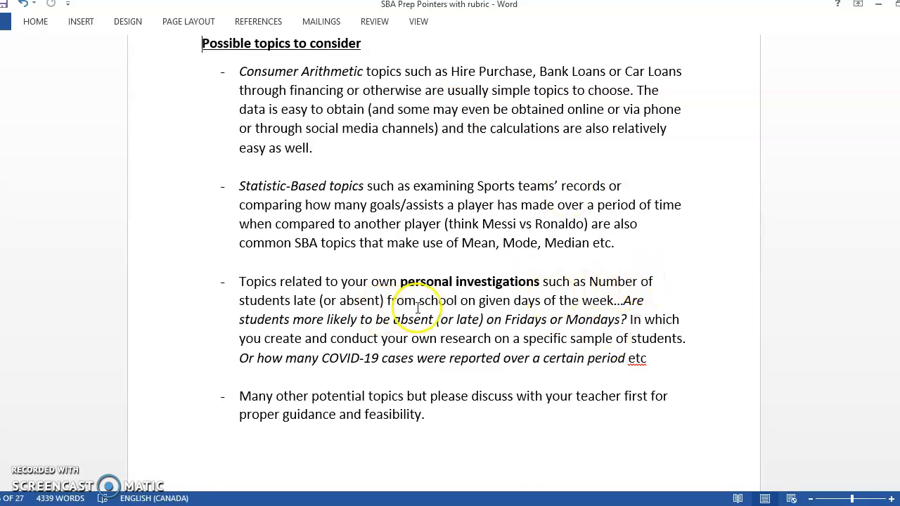
mouse_move(625, 299)
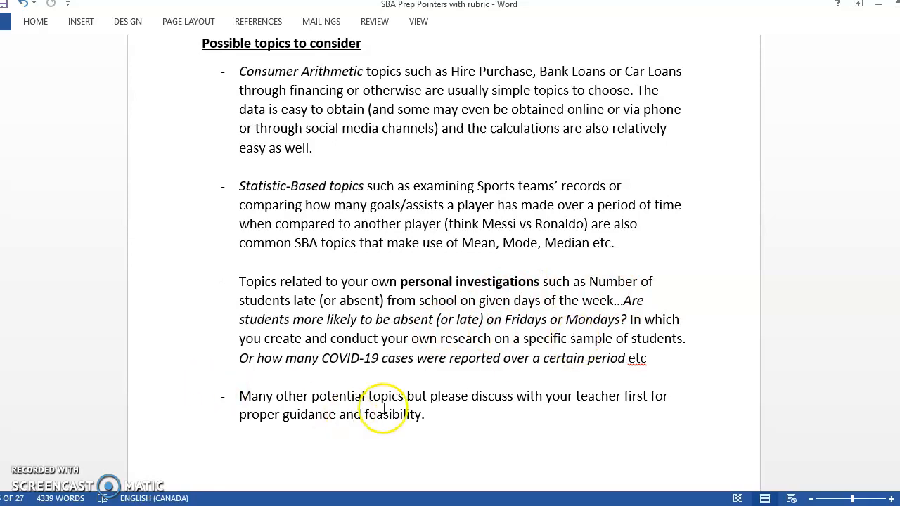
mouse_move(602, 311)
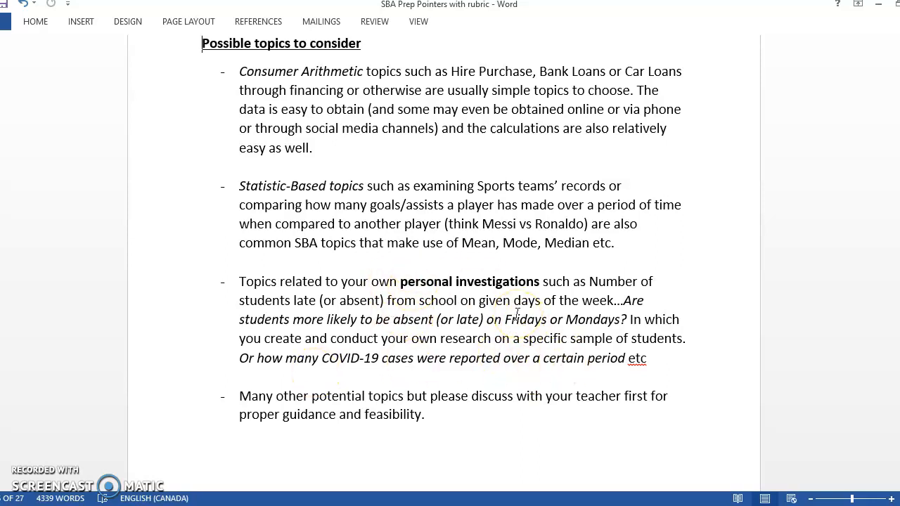
mouse_move(430, 388)
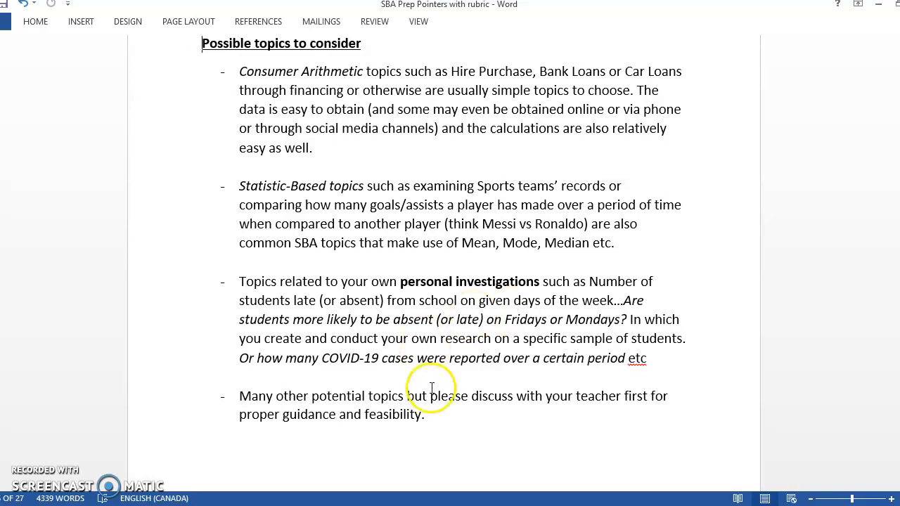
mouse_move(423, 321)
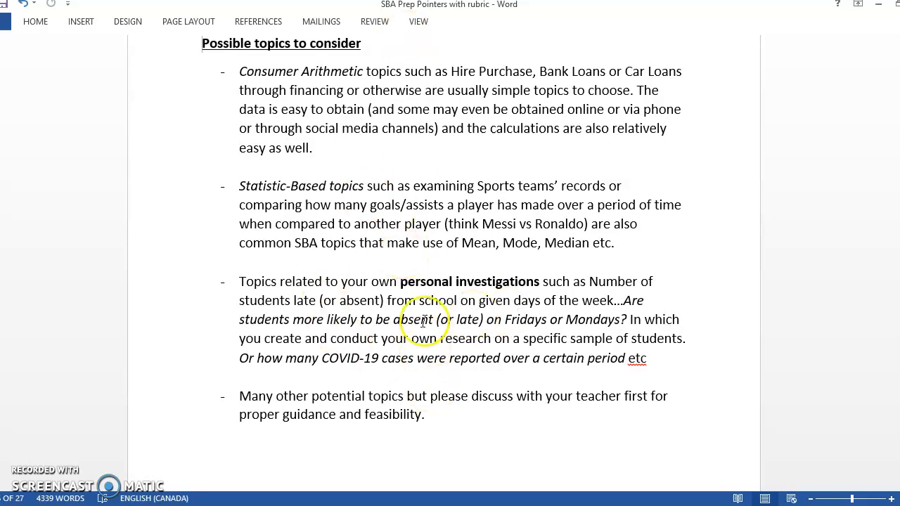
mouse_move(427, 75)
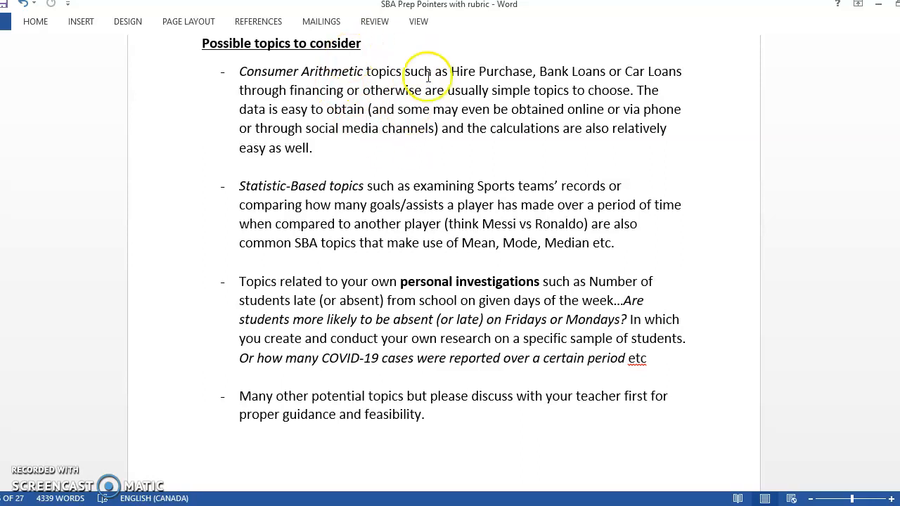
mouse_move(335, 113)
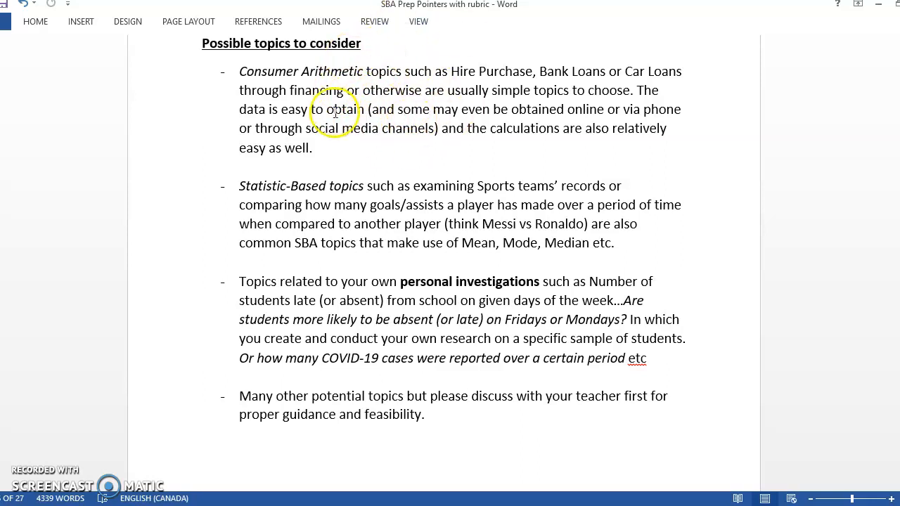
mouse_move(467, 444)
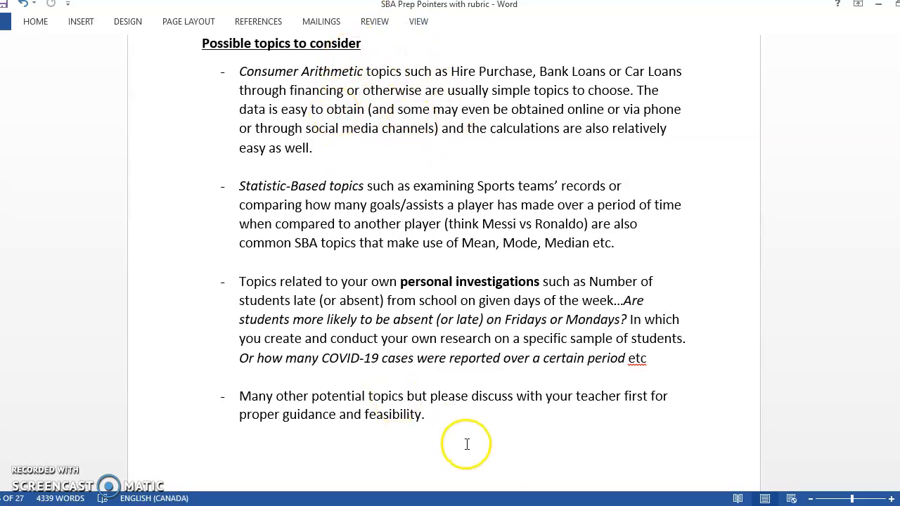
mouse_move(576, 419)
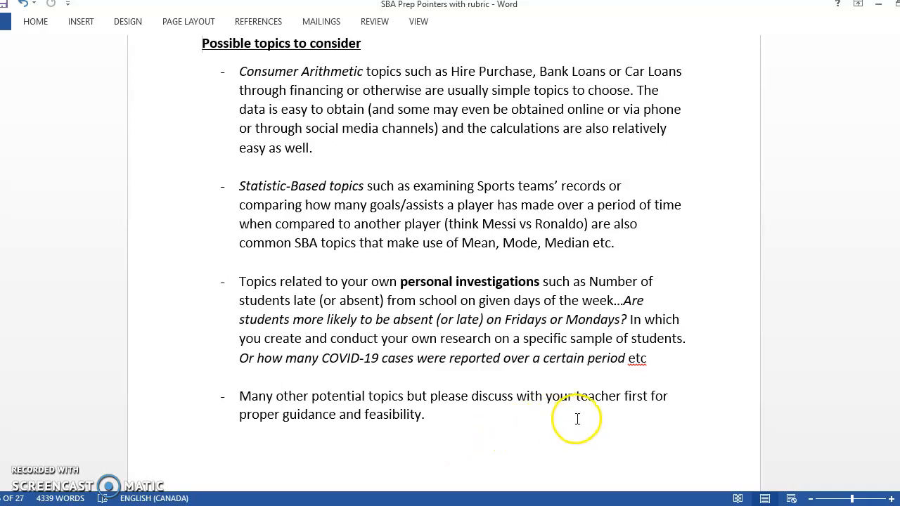
mouse_move(305, 439)
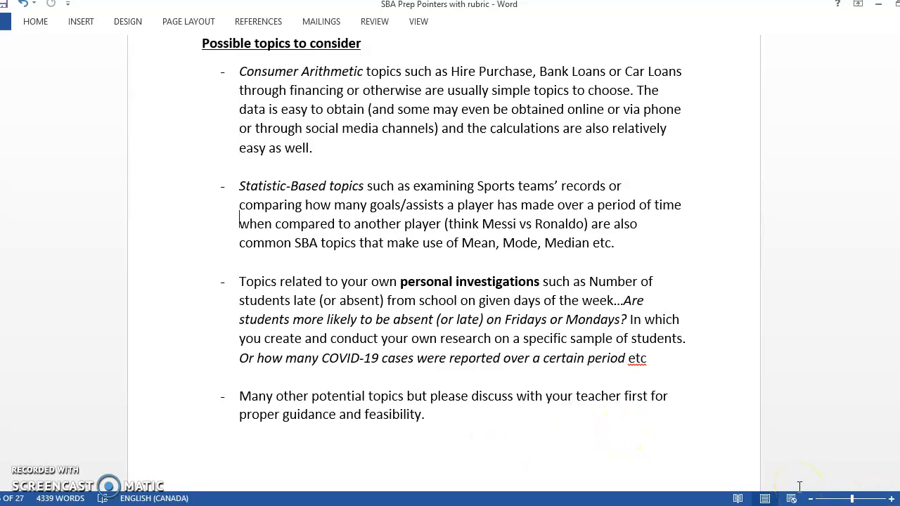
scroll("down", 3)
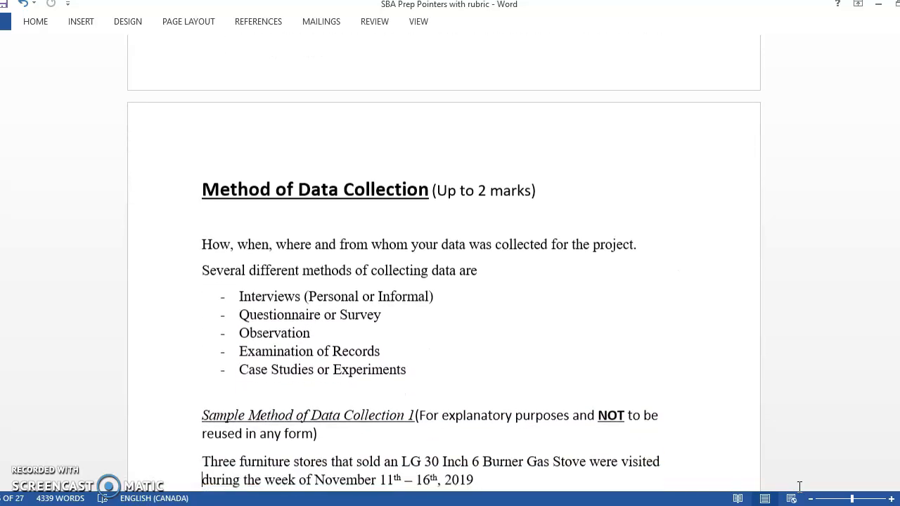